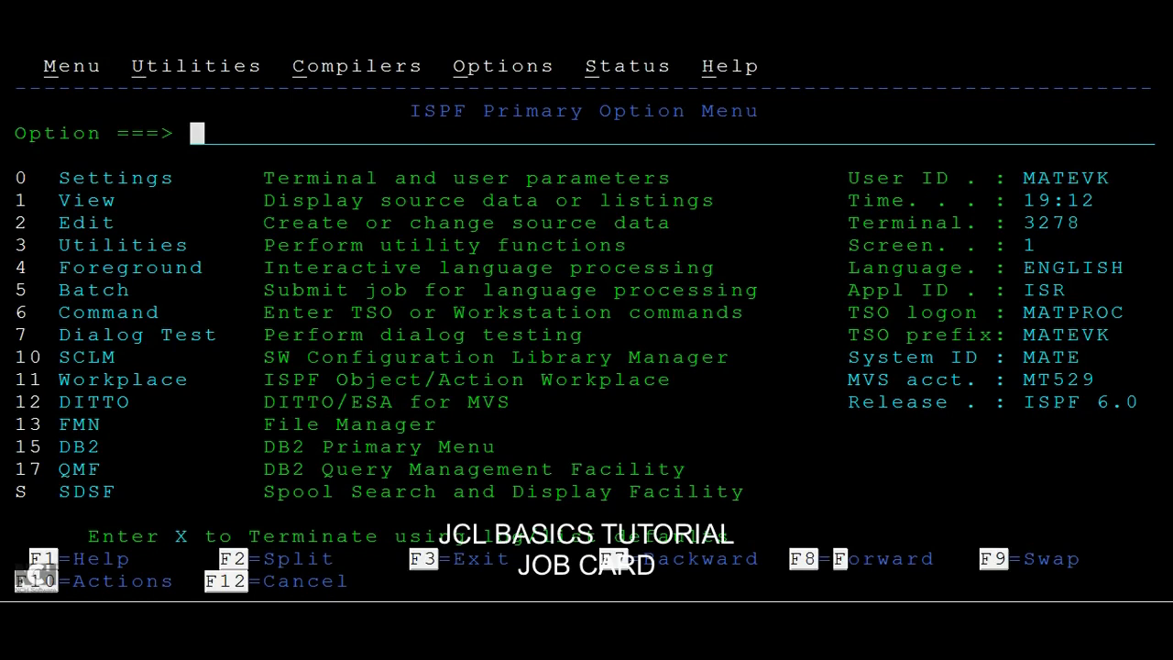
List data sets via option 3.4 and return from the MATEVK.TEST.JCLLIB details.
type("3.")
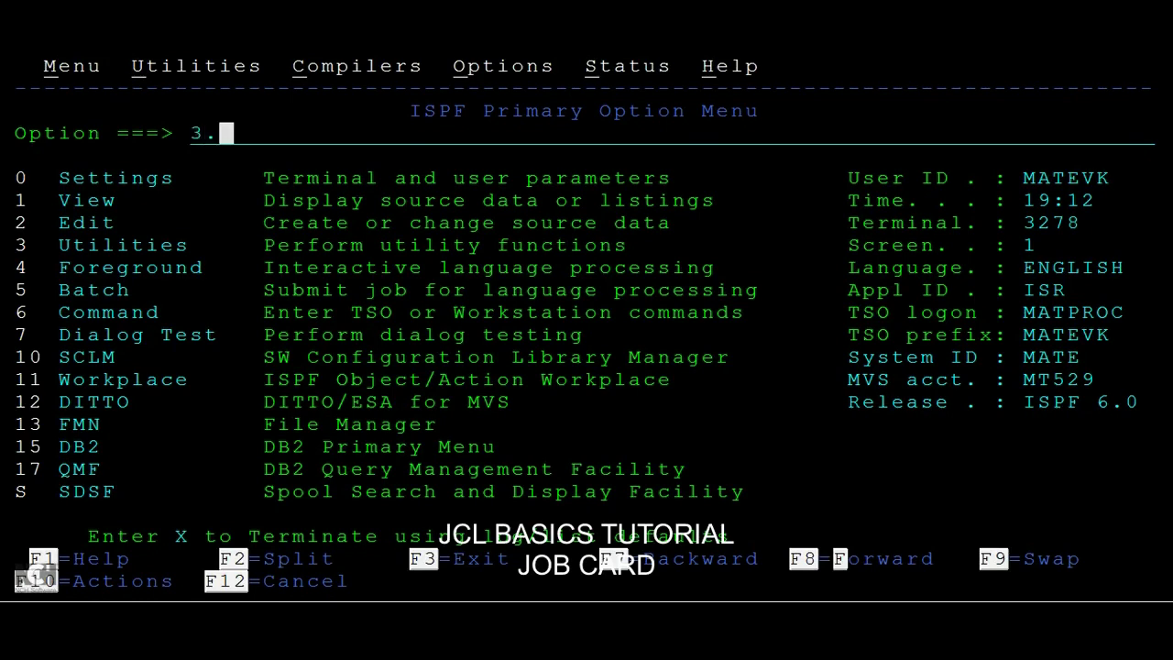
key("Return")
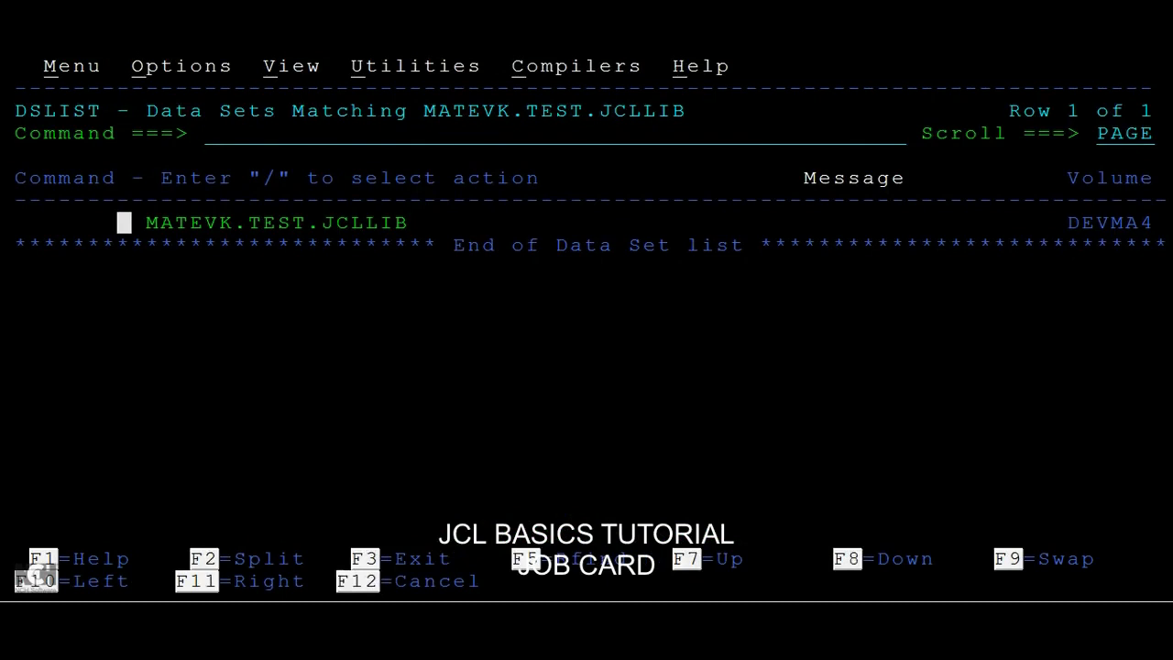
mouse_move(95, 221)
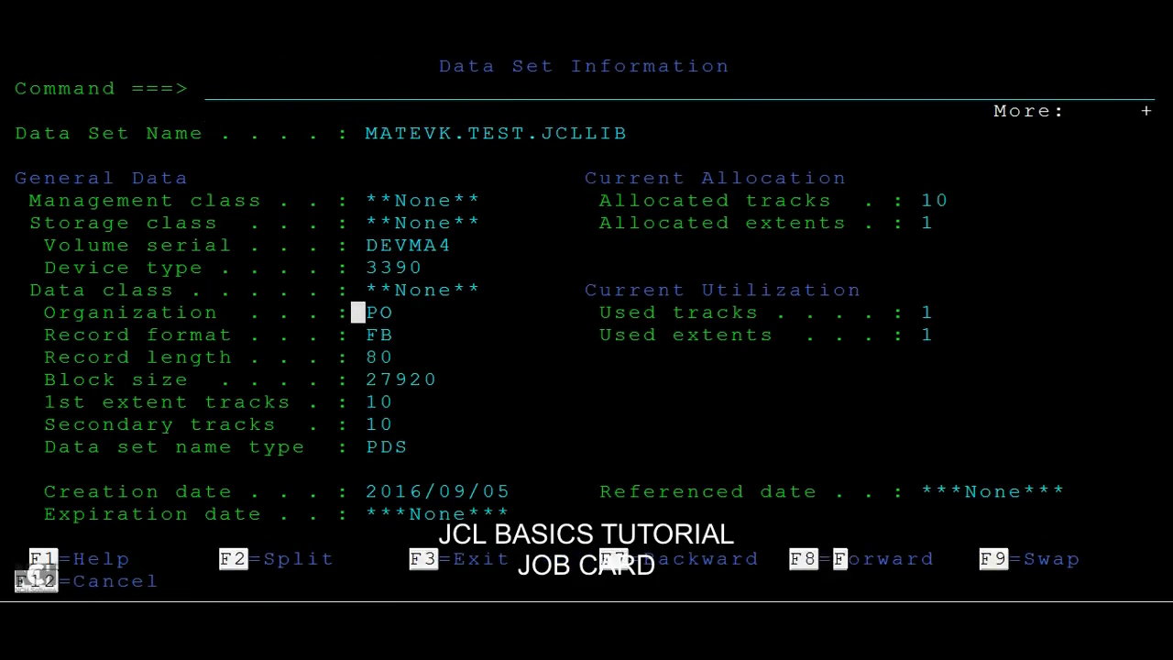
key("f3")
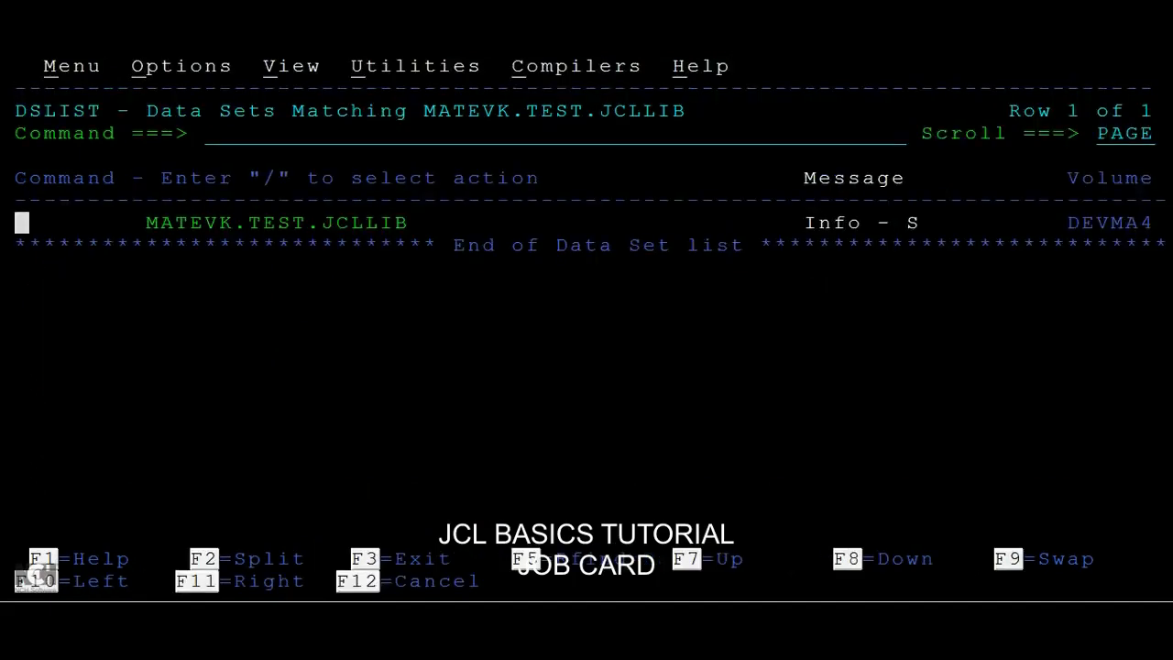
Edit new member JOBCARD in MATEVK.TEST.JCLLIB, show the COLS ruler, and start line one with //.
type("e")
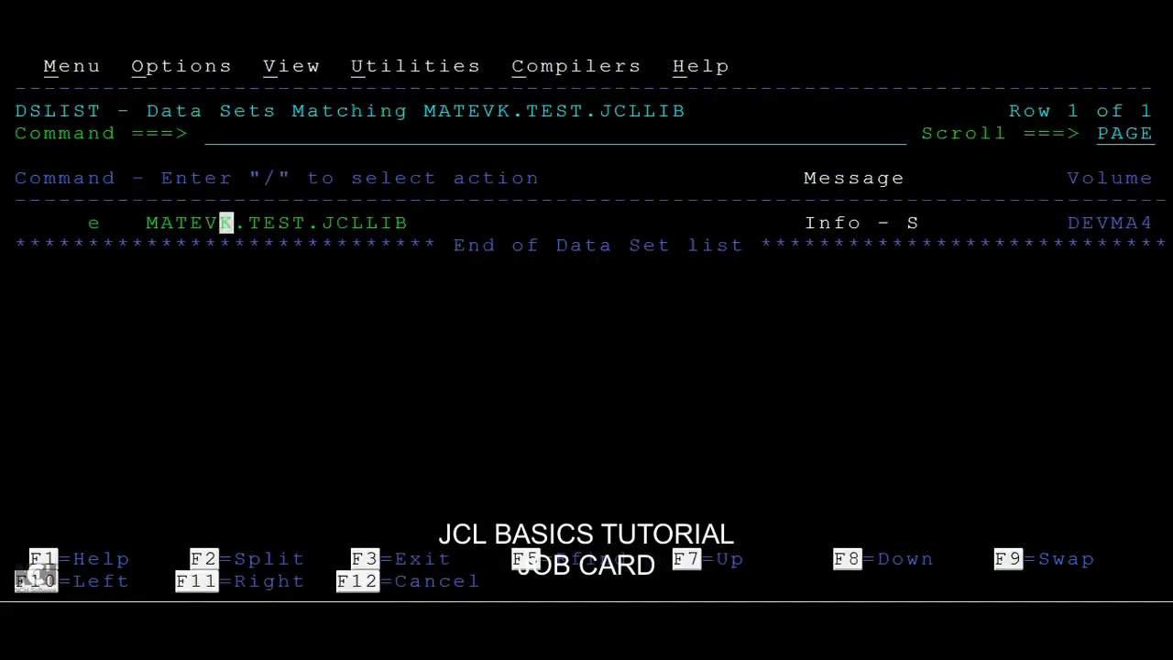
type("(")
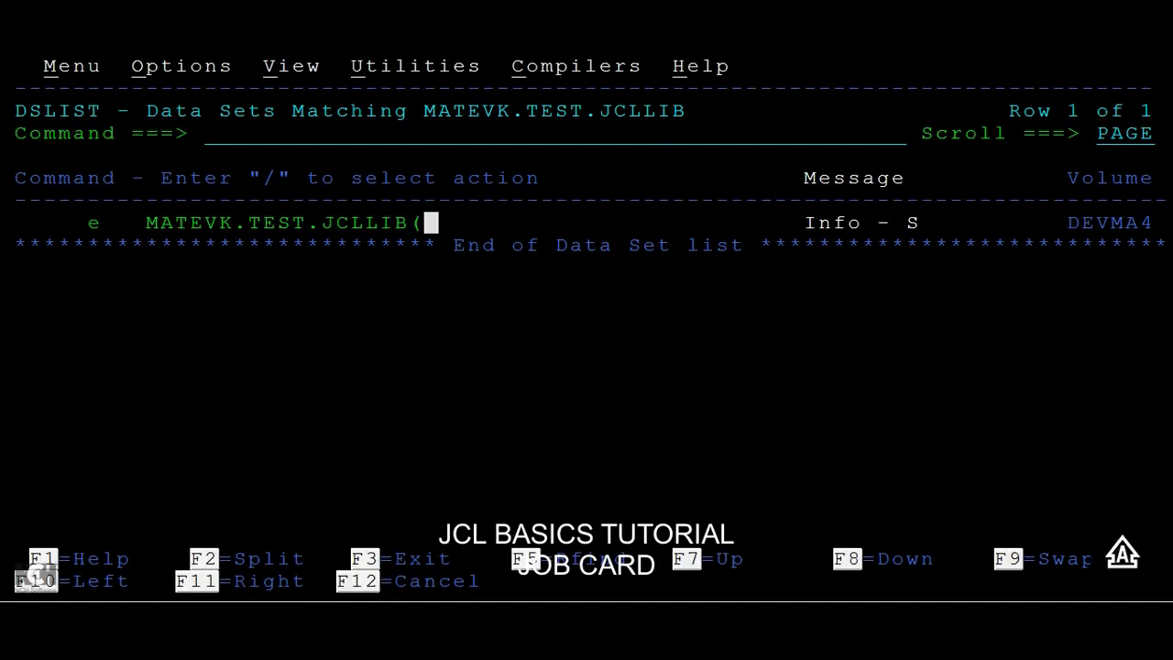
type("JOBCARD")
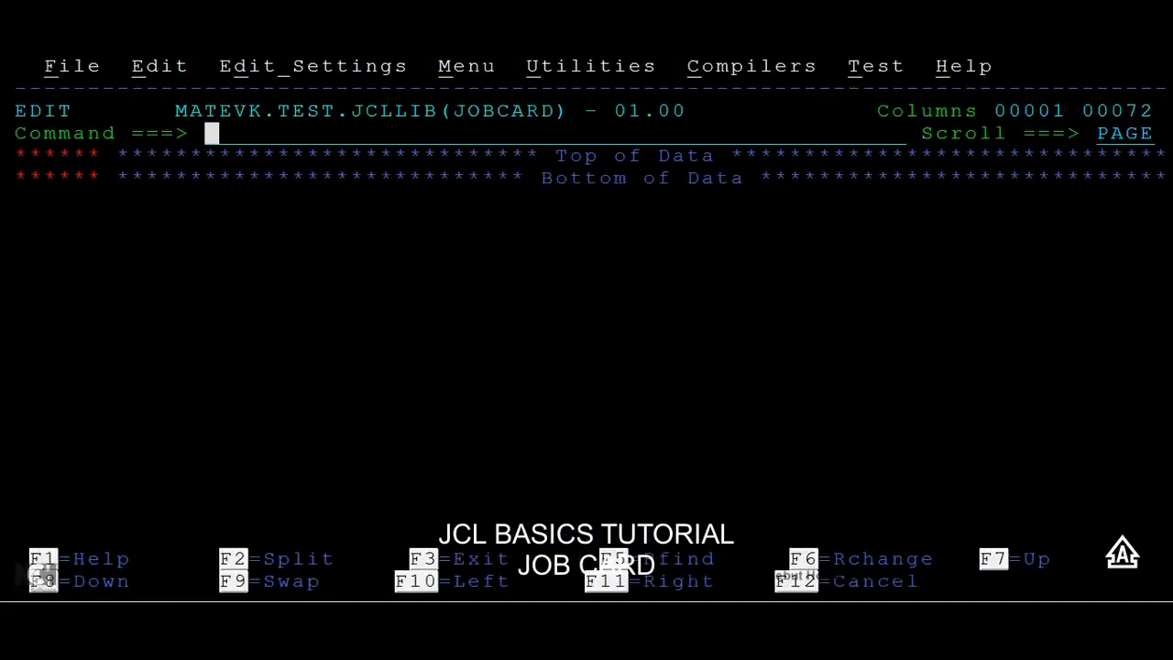
type("COLS")
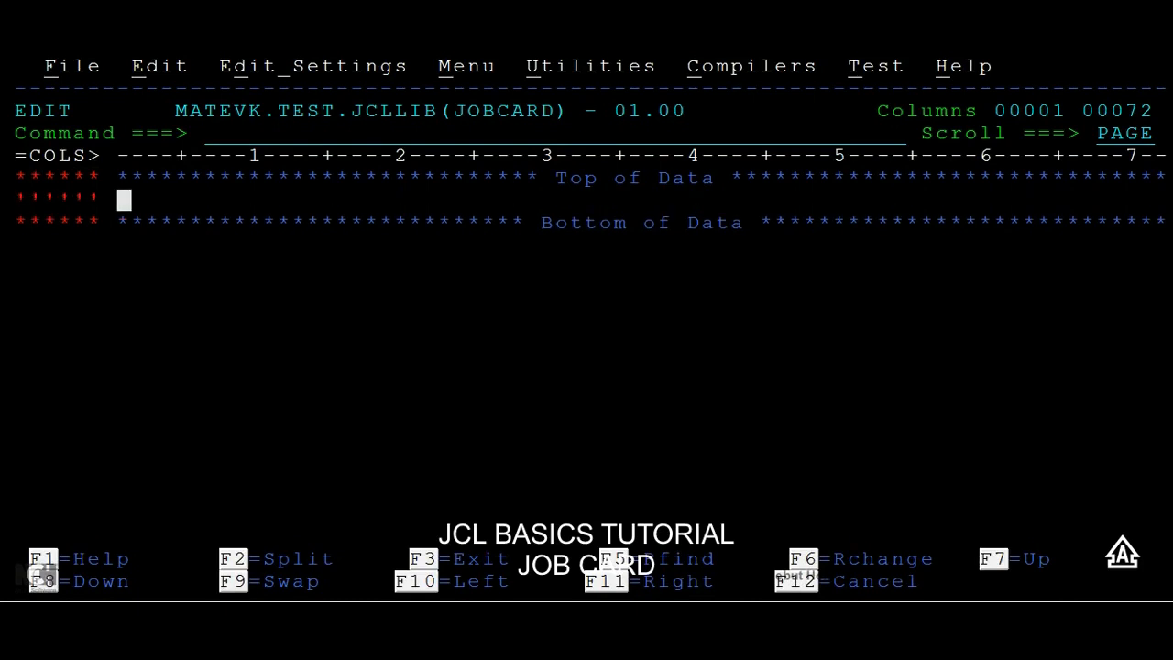
type("//")
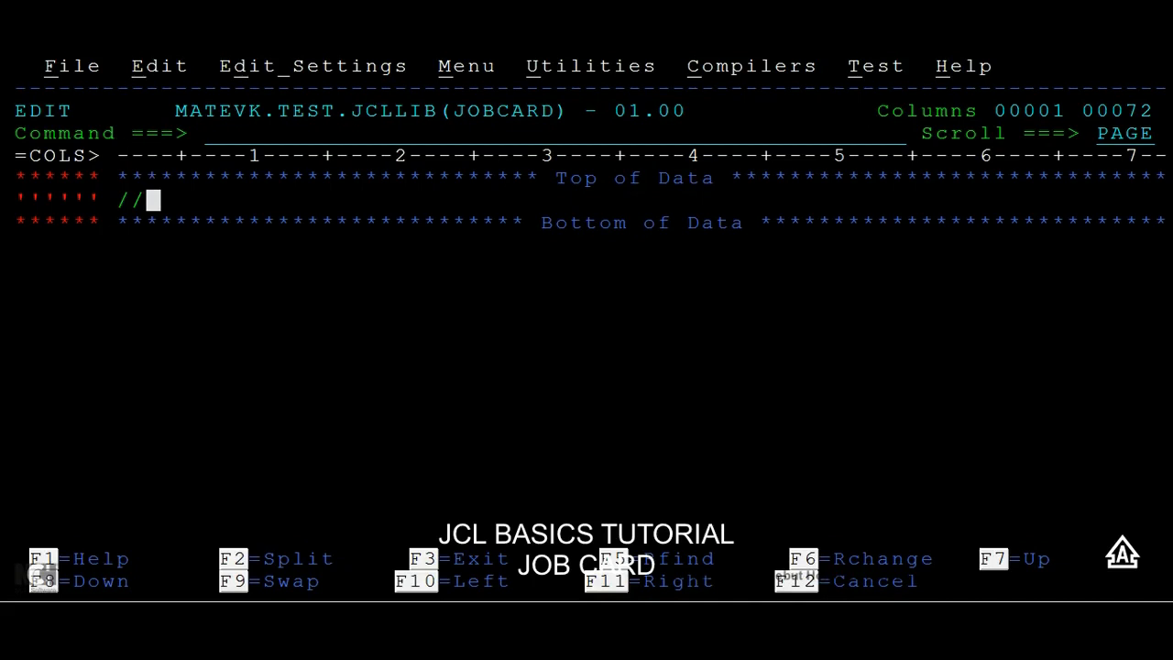
Type job name MATEVKAD and the JOB keyword to form //MATEVKAD JOB(.
type("M")
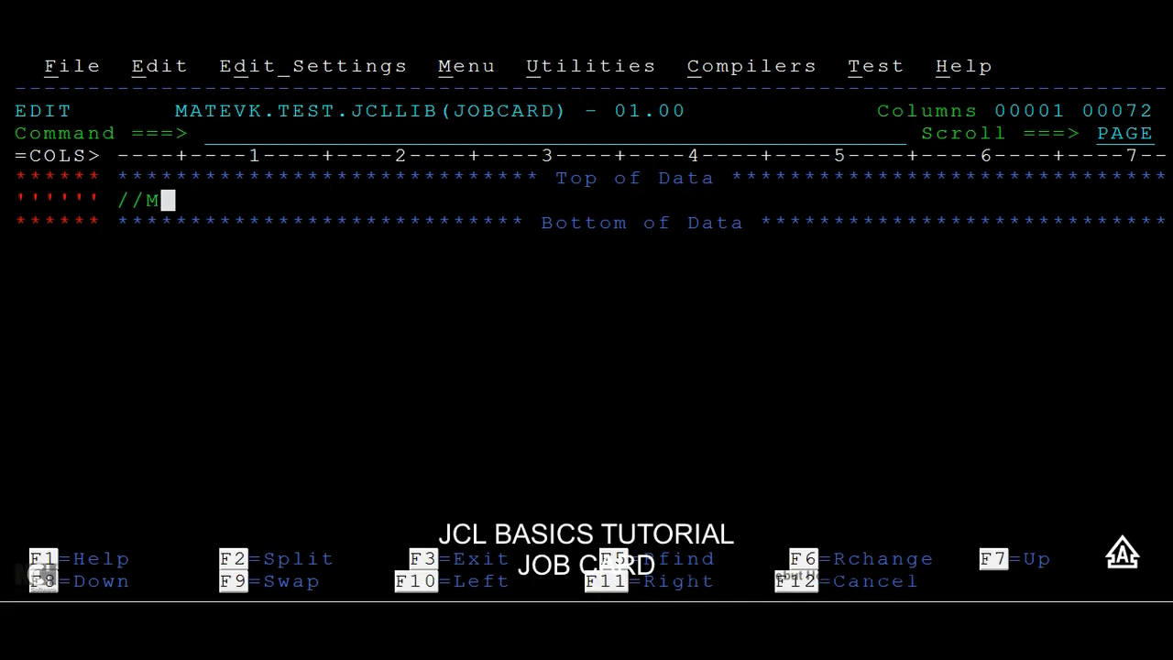
type("ATEVK")
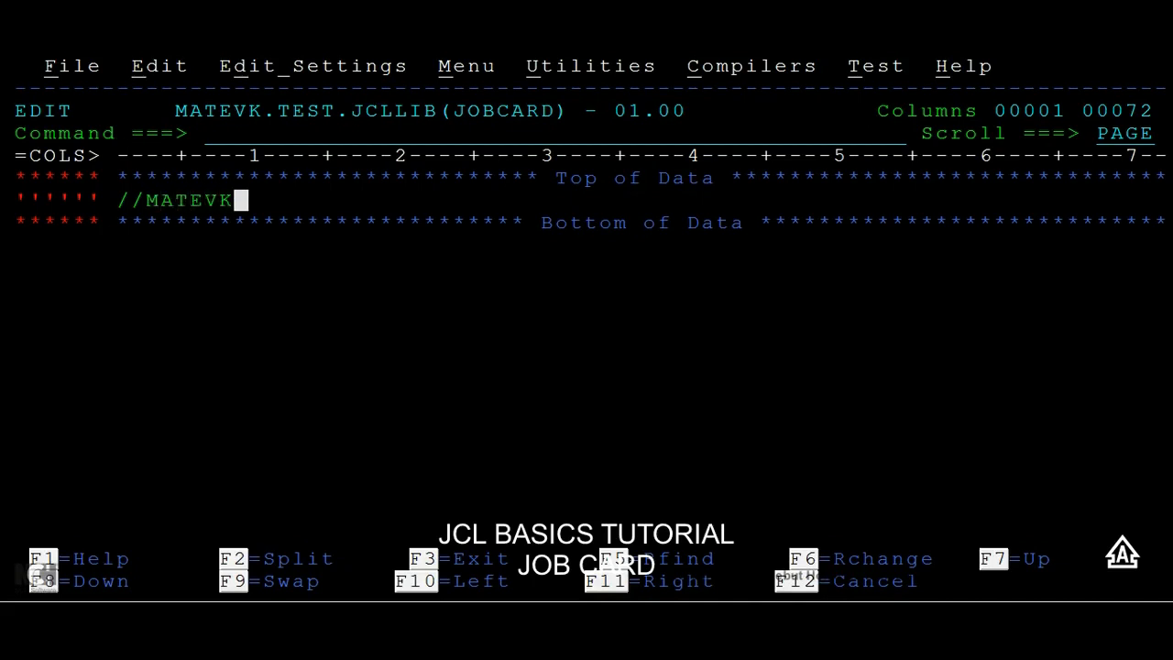
type("AD")
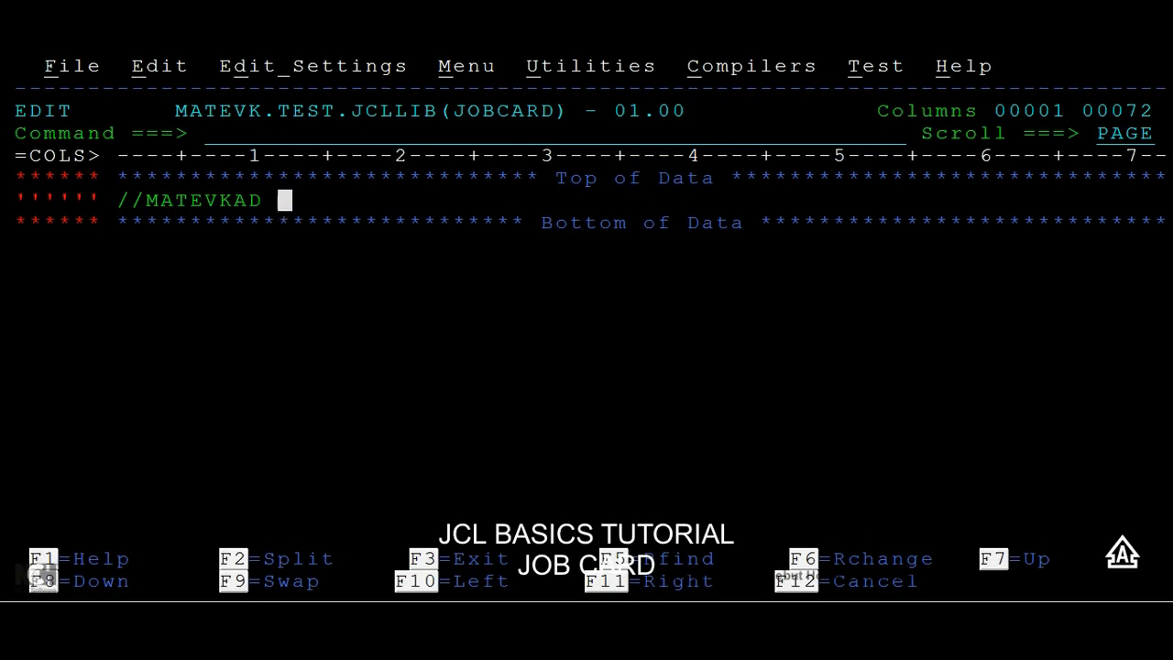
type("JOB")
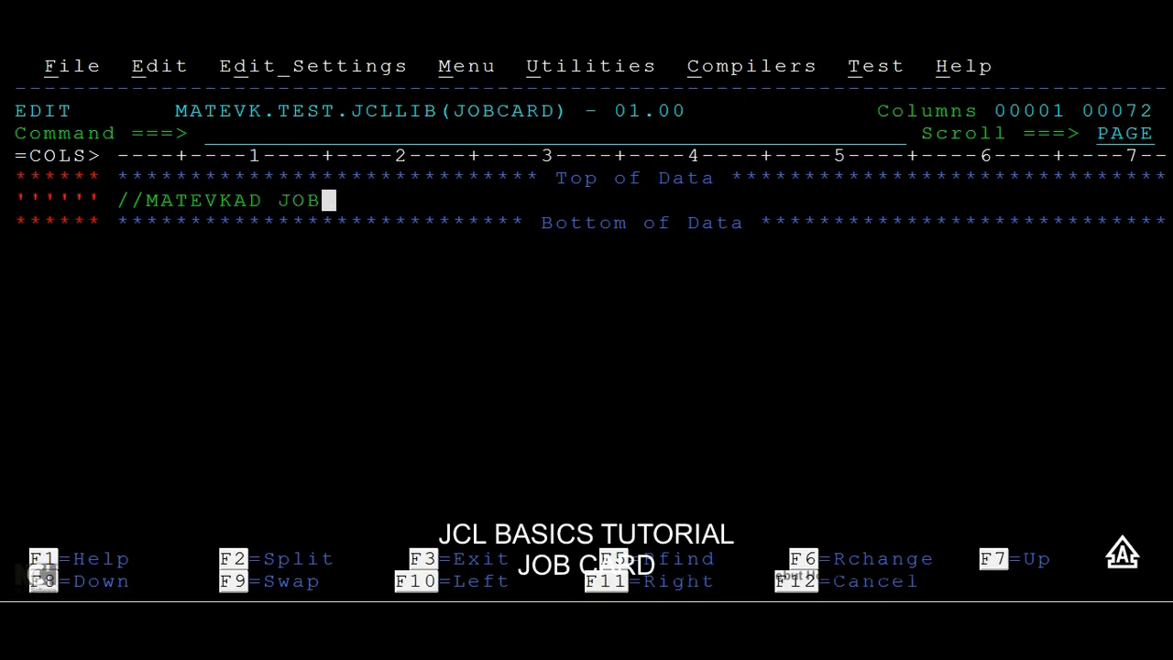
type("(")
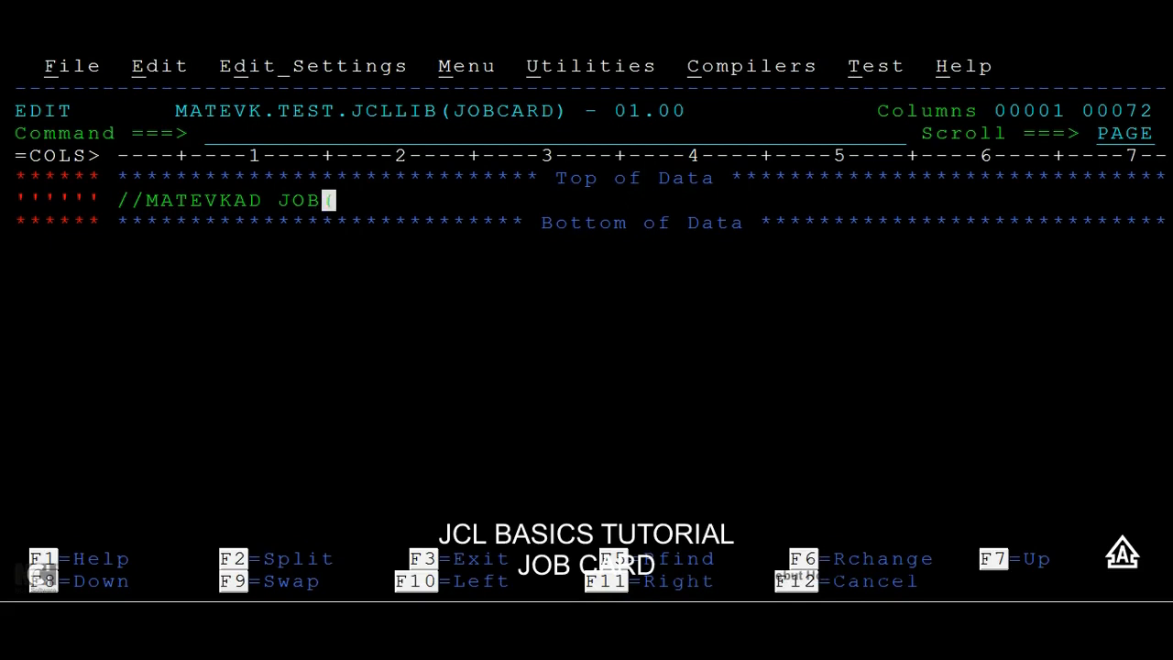
Extend the JOB line to //MATEVKAD JOB(123),'PS FILE',CL with accounting and programmer name.
type("(")
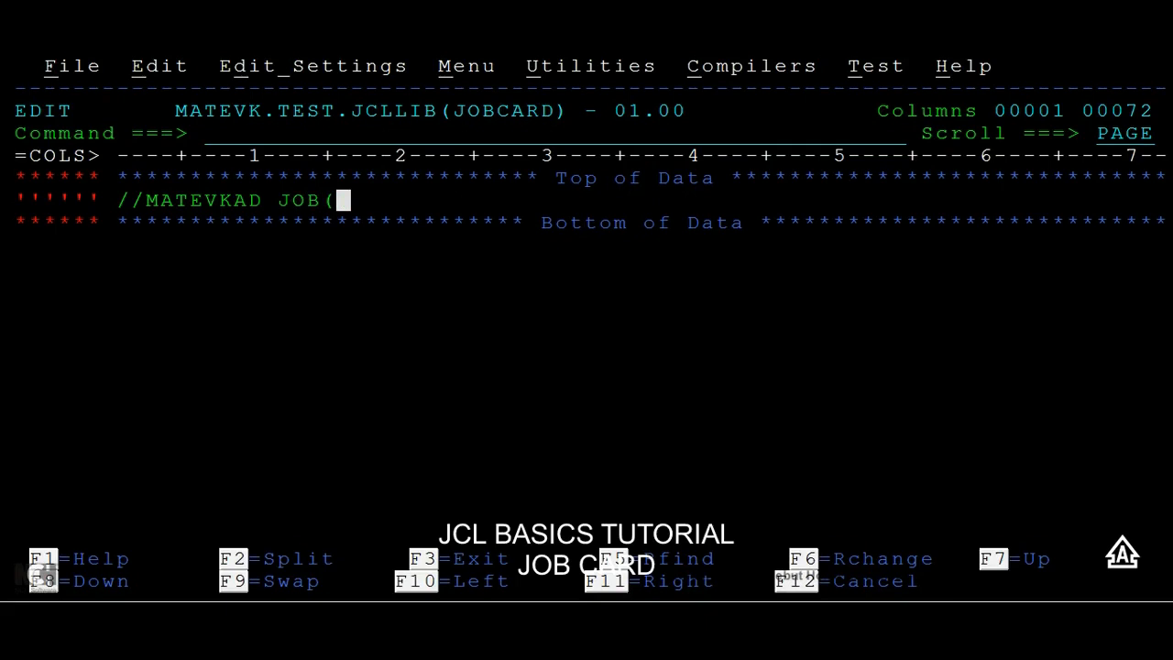
type("13")
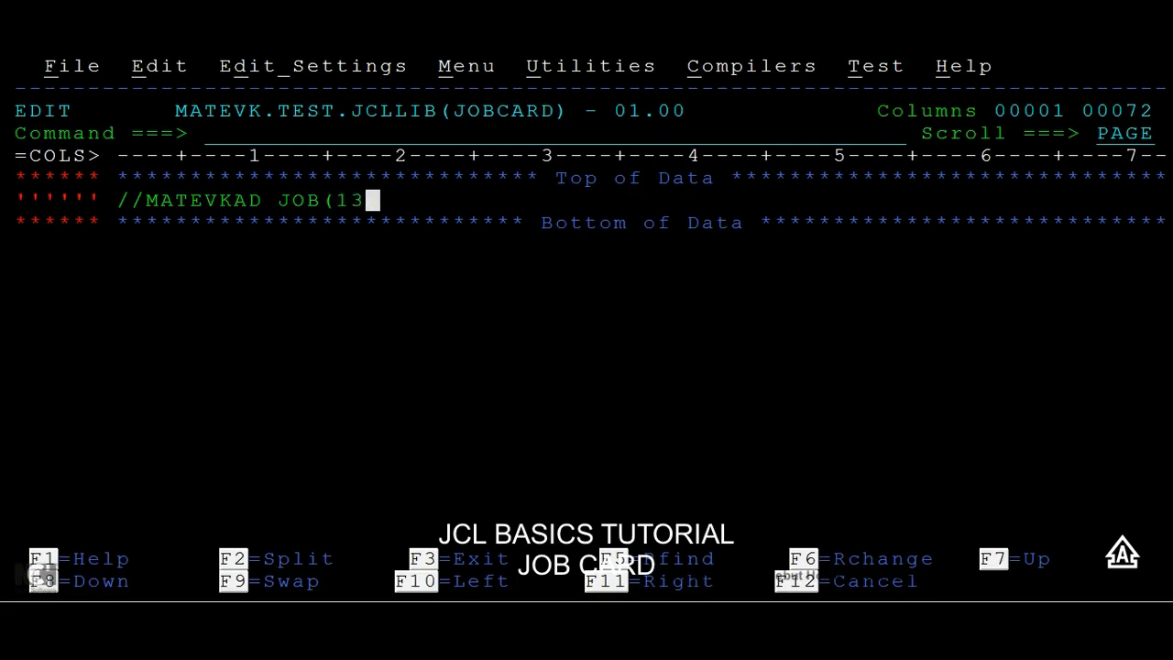
type("23)")
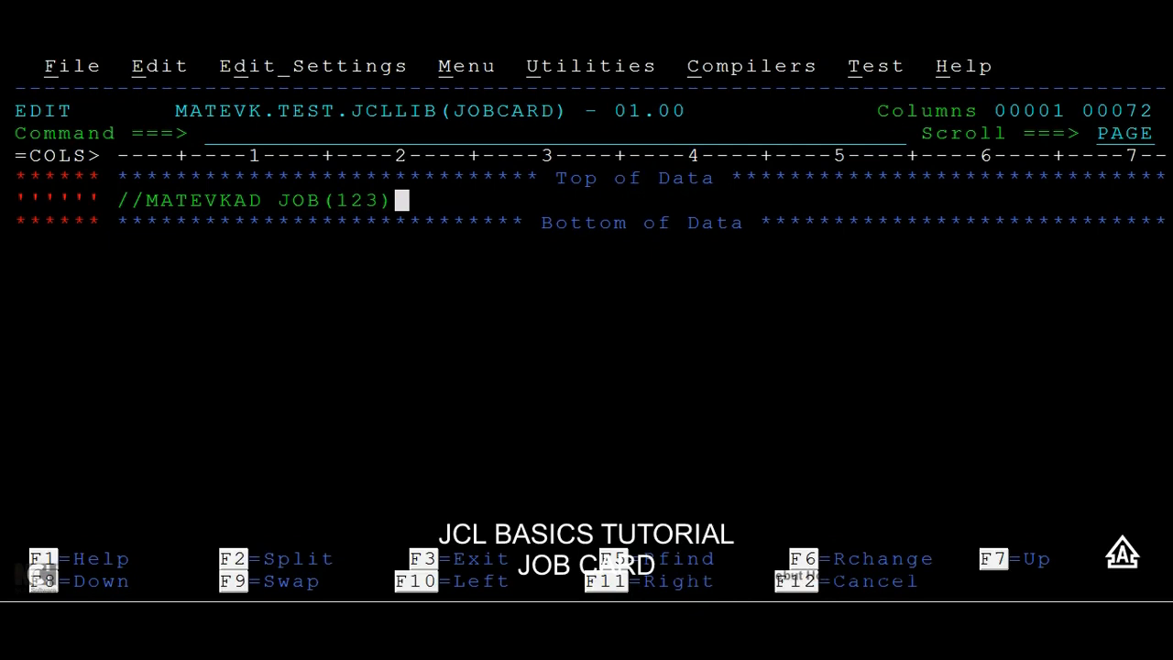
type(",")
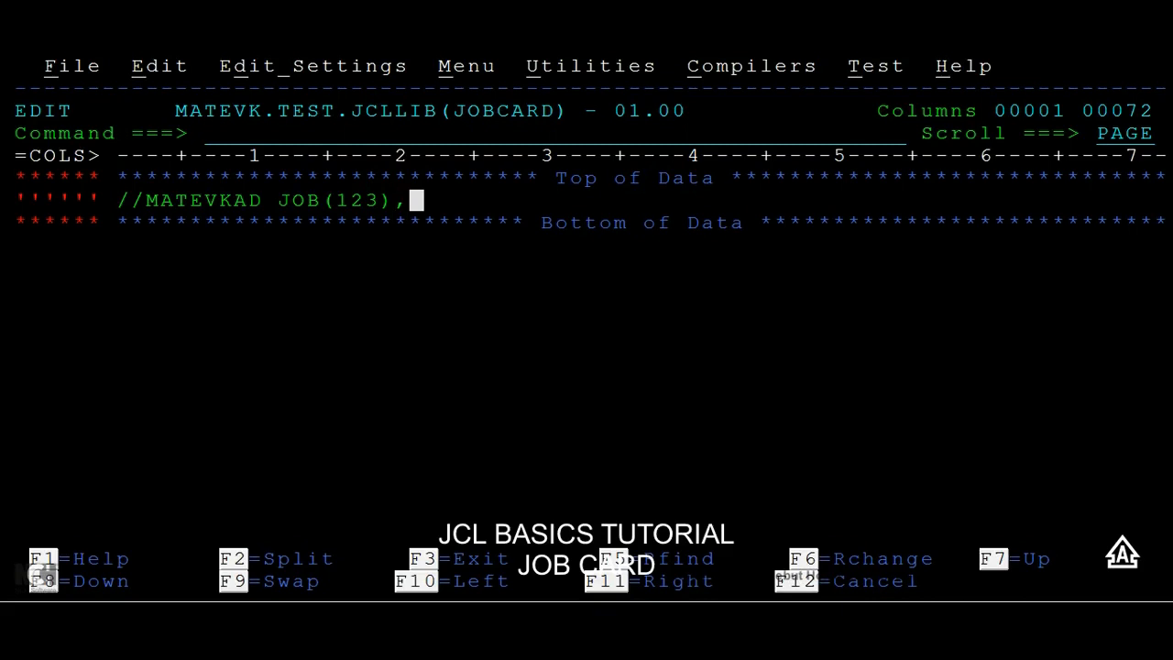
type("'")
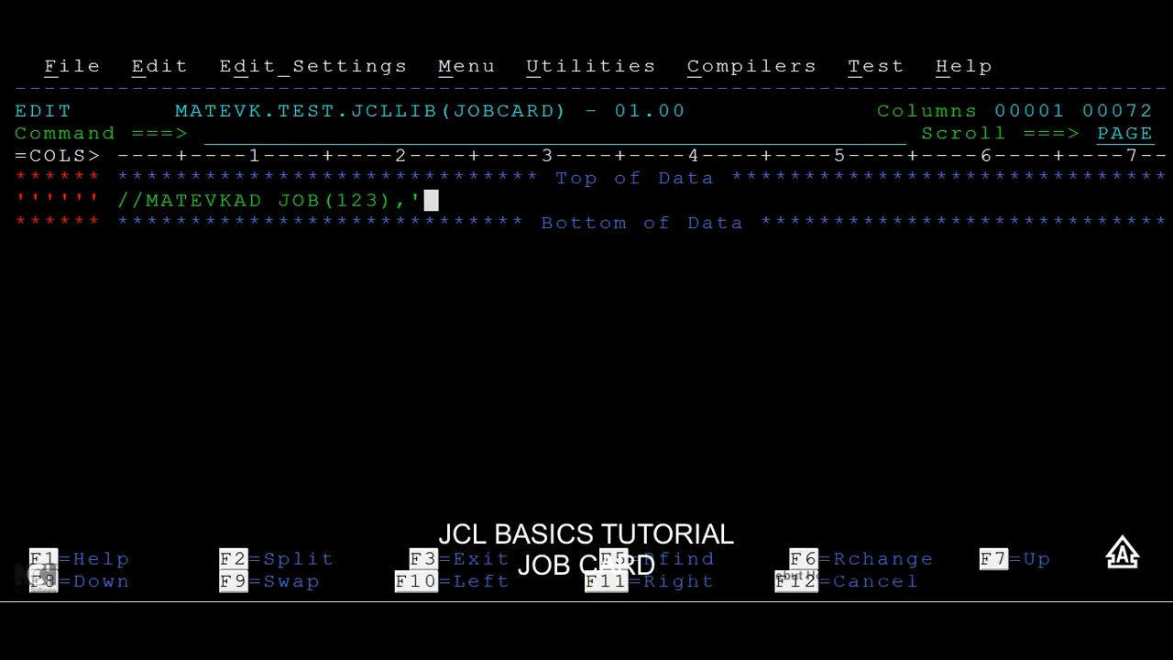
type("PS FILE")
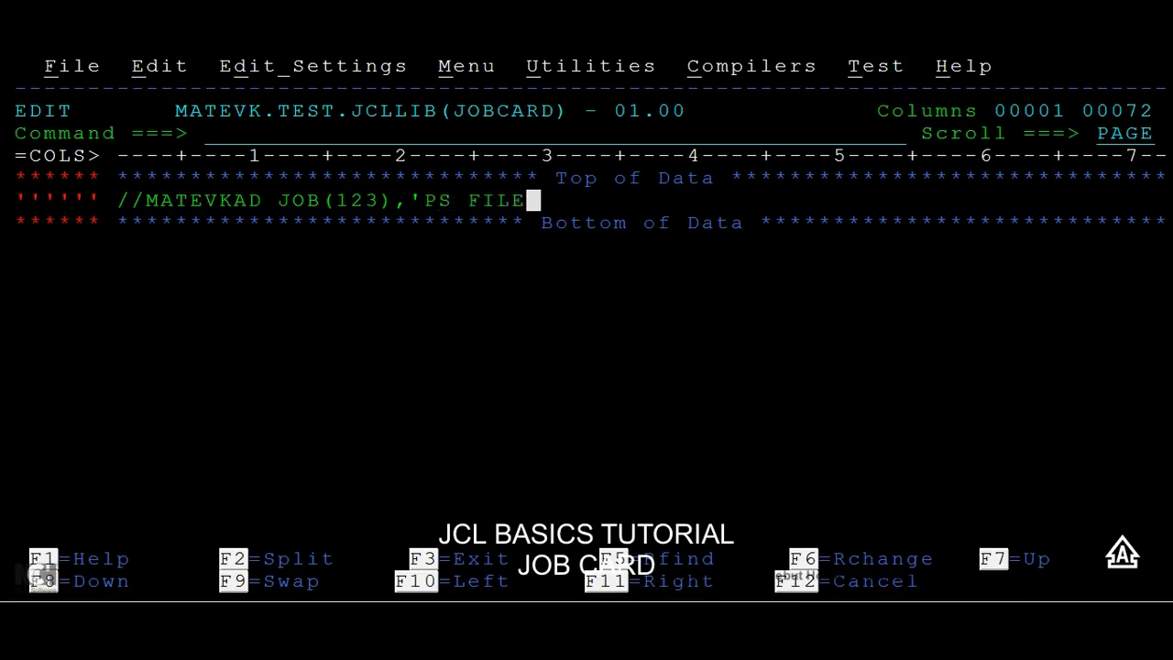
type("',")
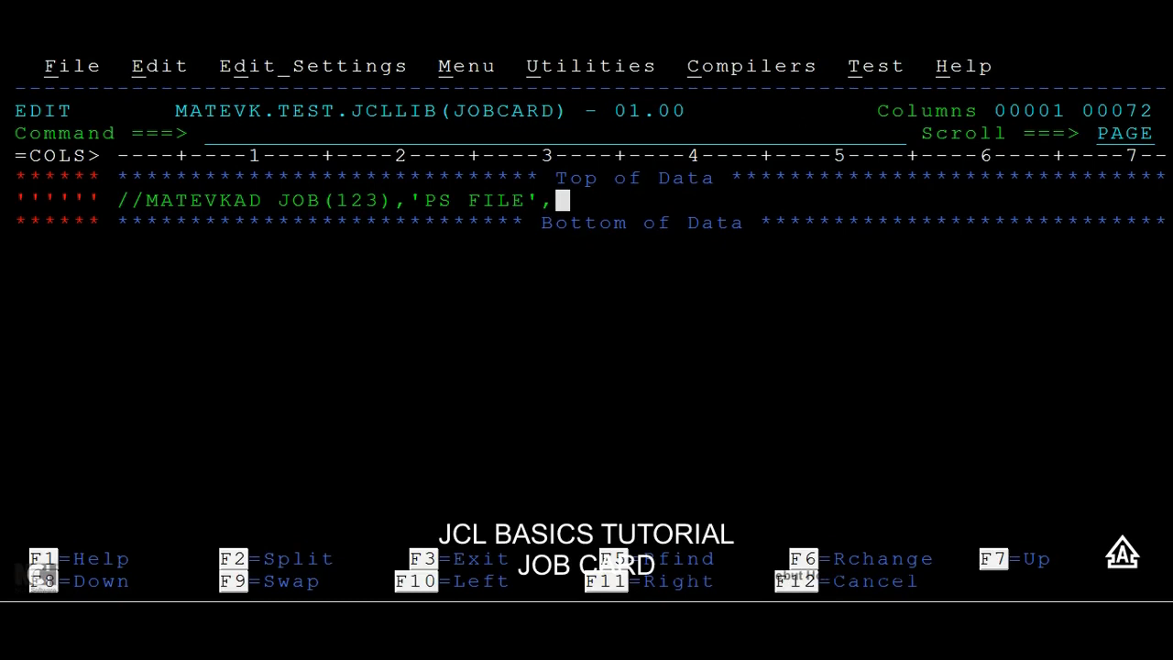
type("CL")
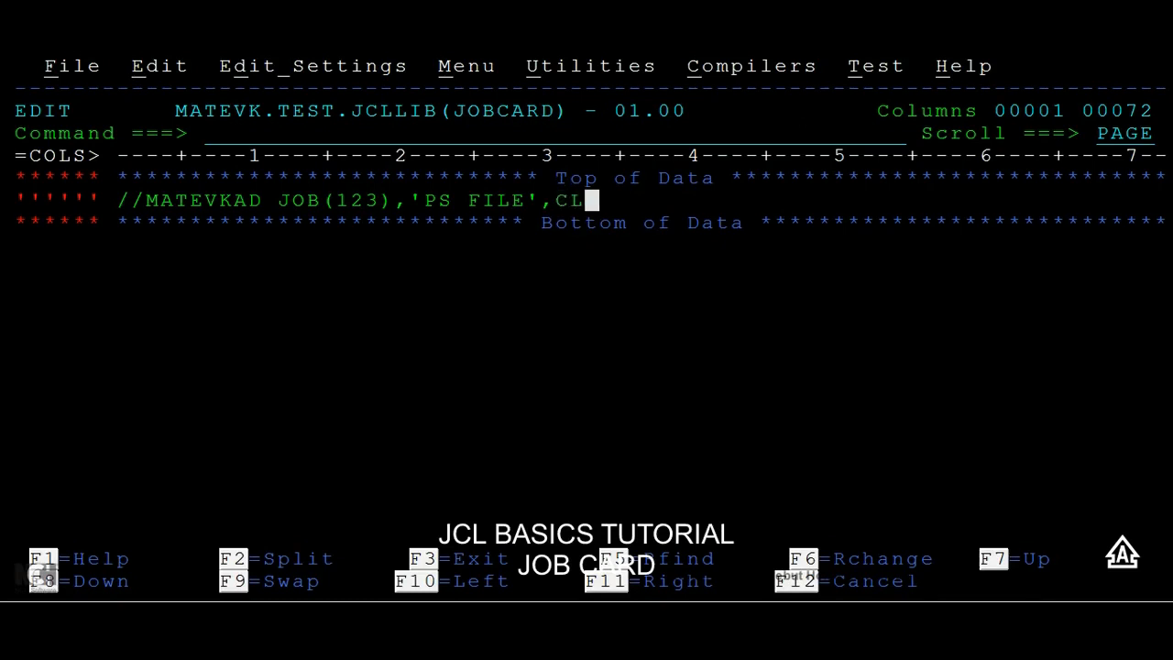
Complete CLASS=A, after 'PS FILE' on the JOB statement line.
type("ASS=")
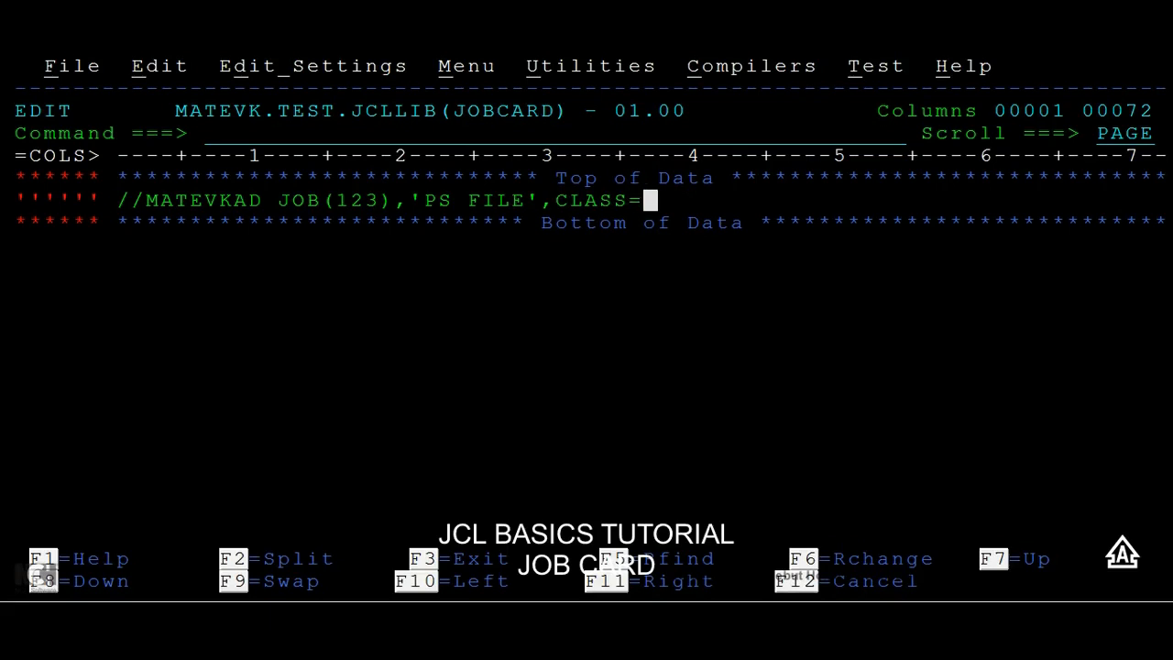
type("A,")
left_click(556, 134)
type("A-")
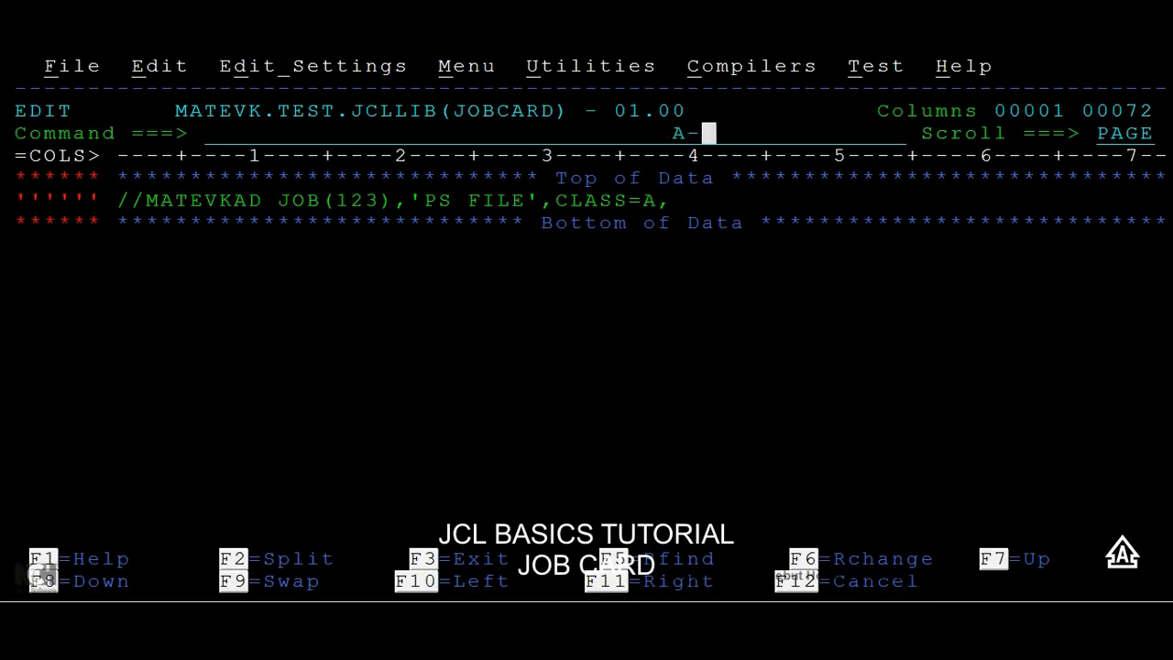
type("Z,0")
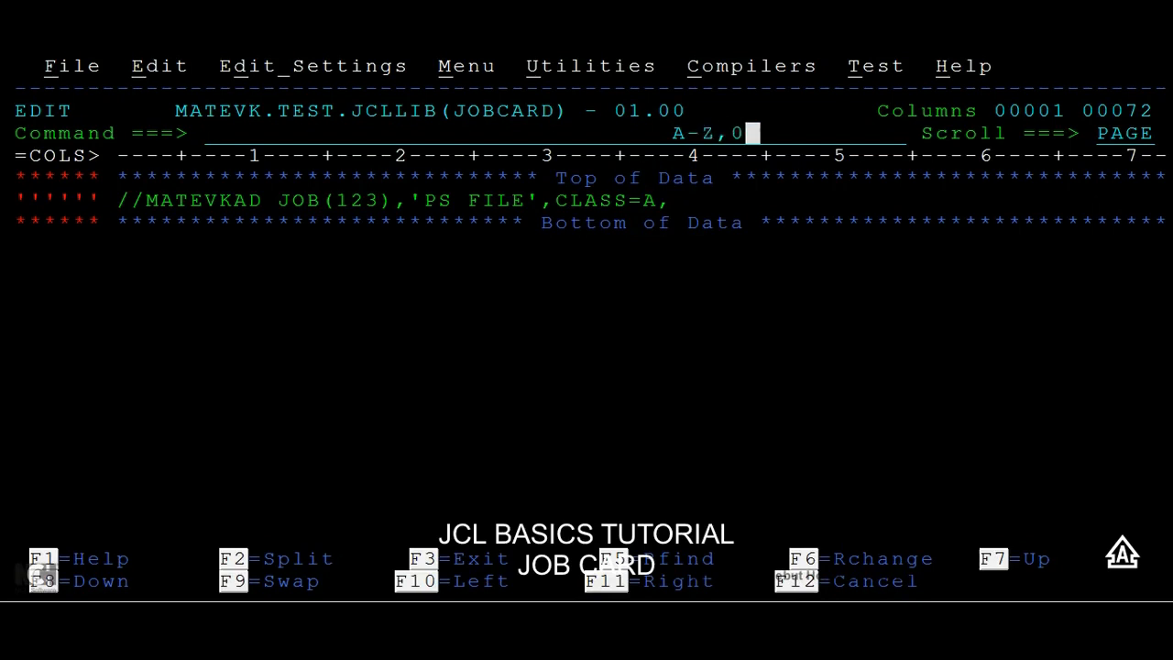
type("-9")
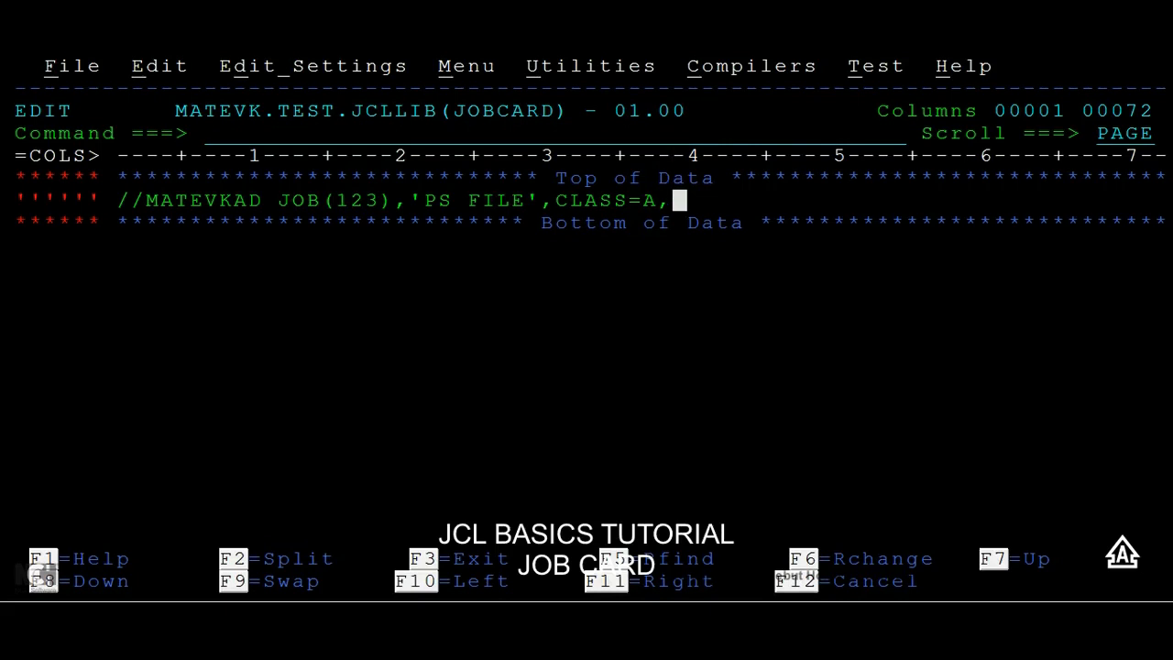
Append MSGCLASS=A after CLASS=A, on the JOB statement line.
type("MSG")
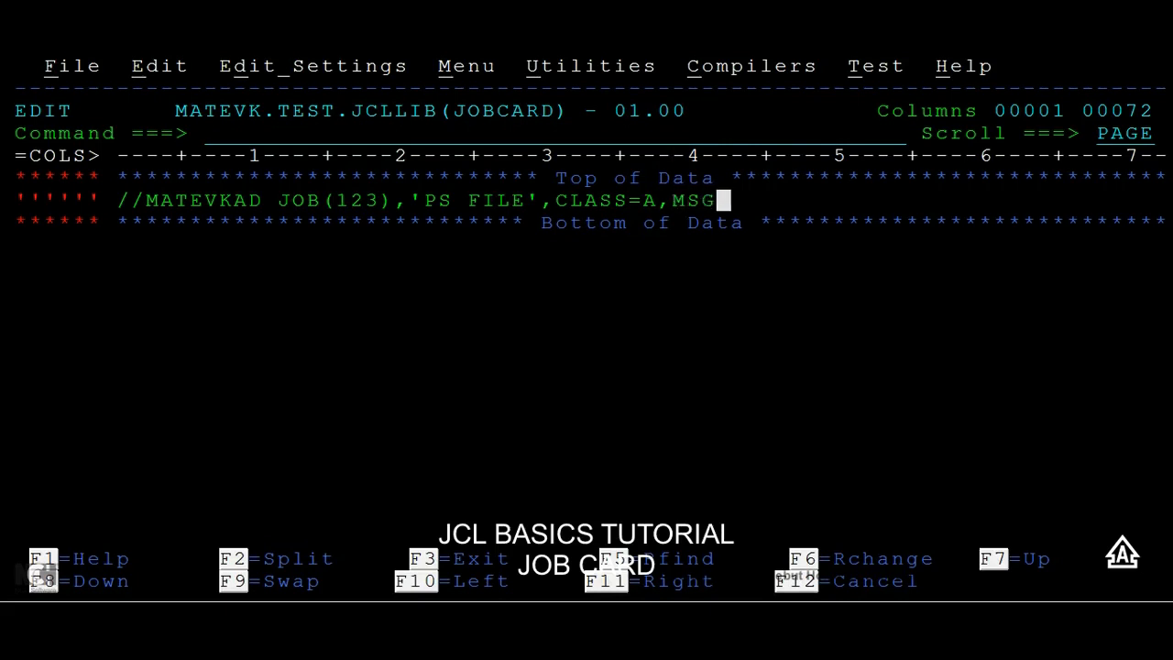
type("CLASS=")
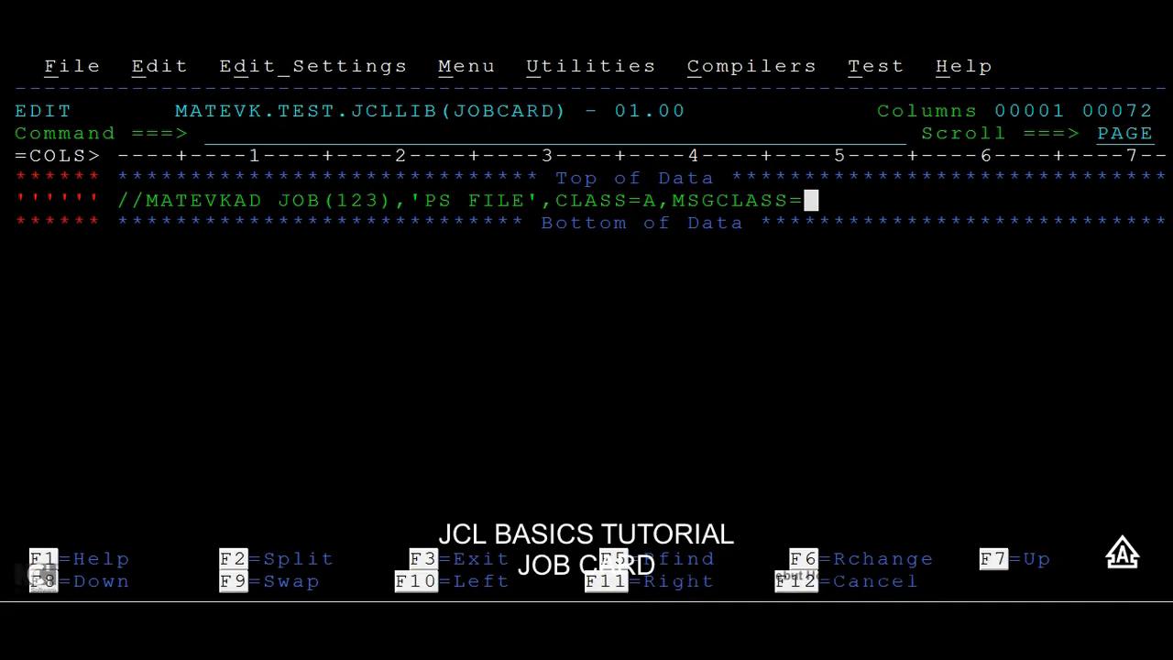
type("A")
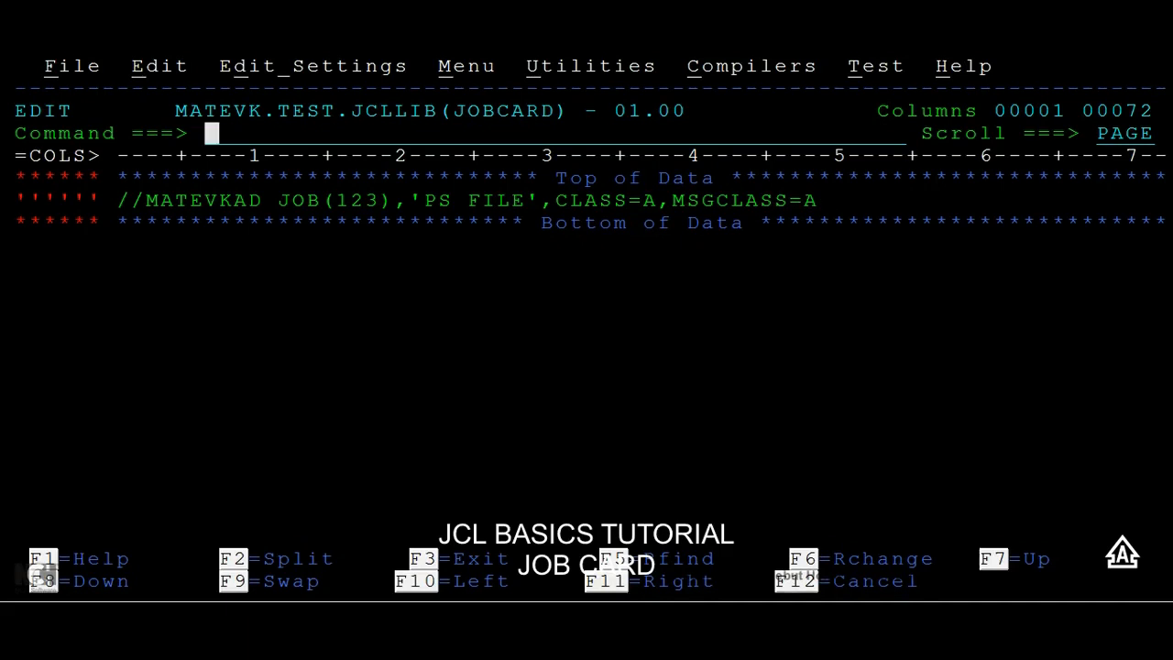
type("A-Z,")
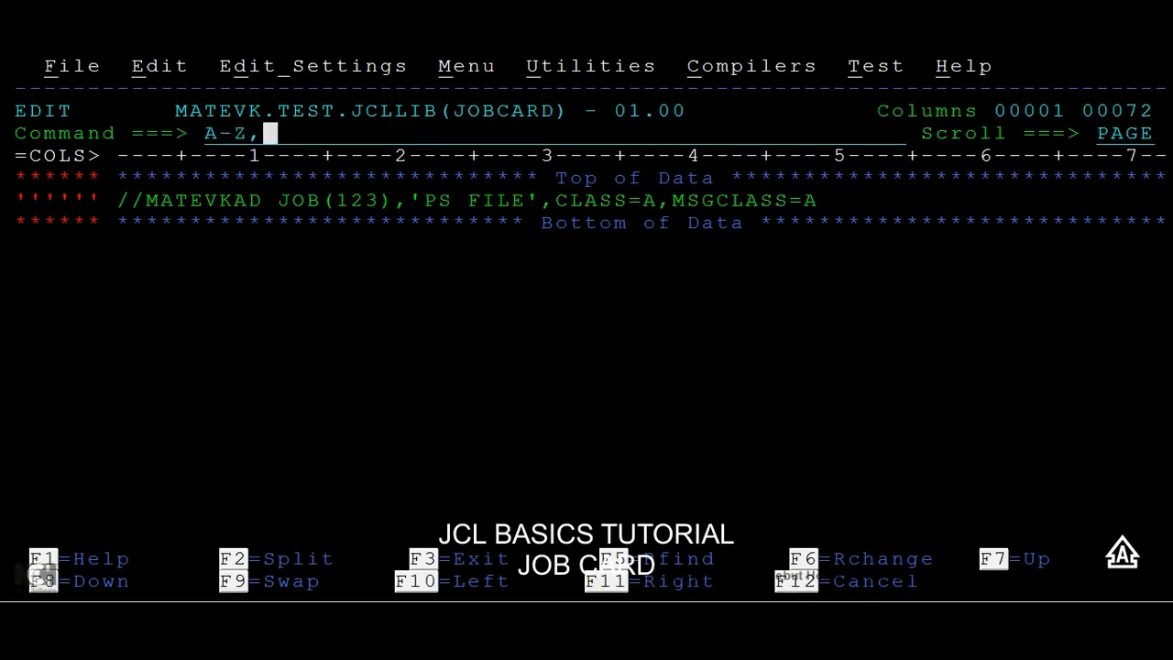
type("0-")
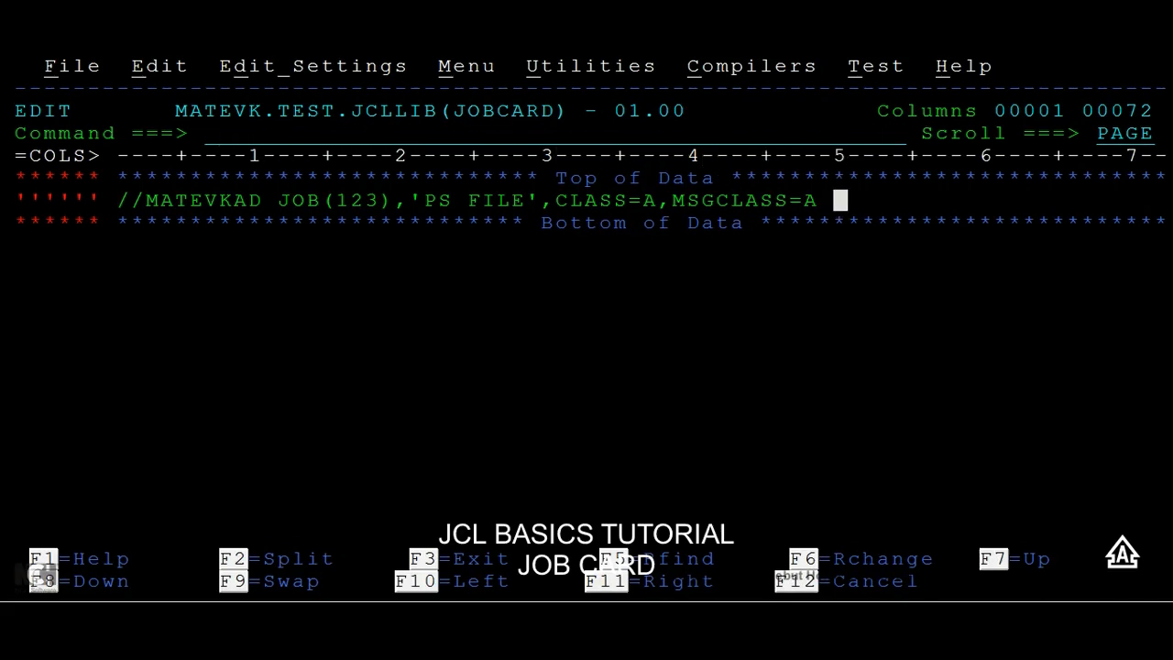
Append ,MSGLEVEL=(1,1) to the end of the first JOB statement line.
type(",")
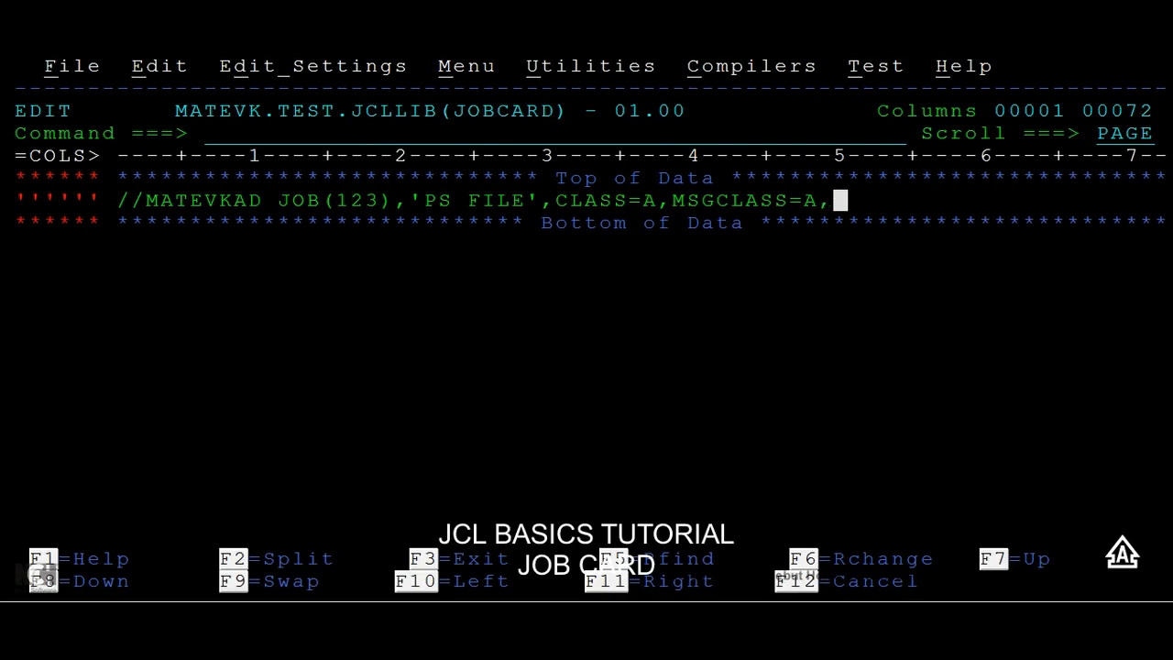
type("MSGLEE")
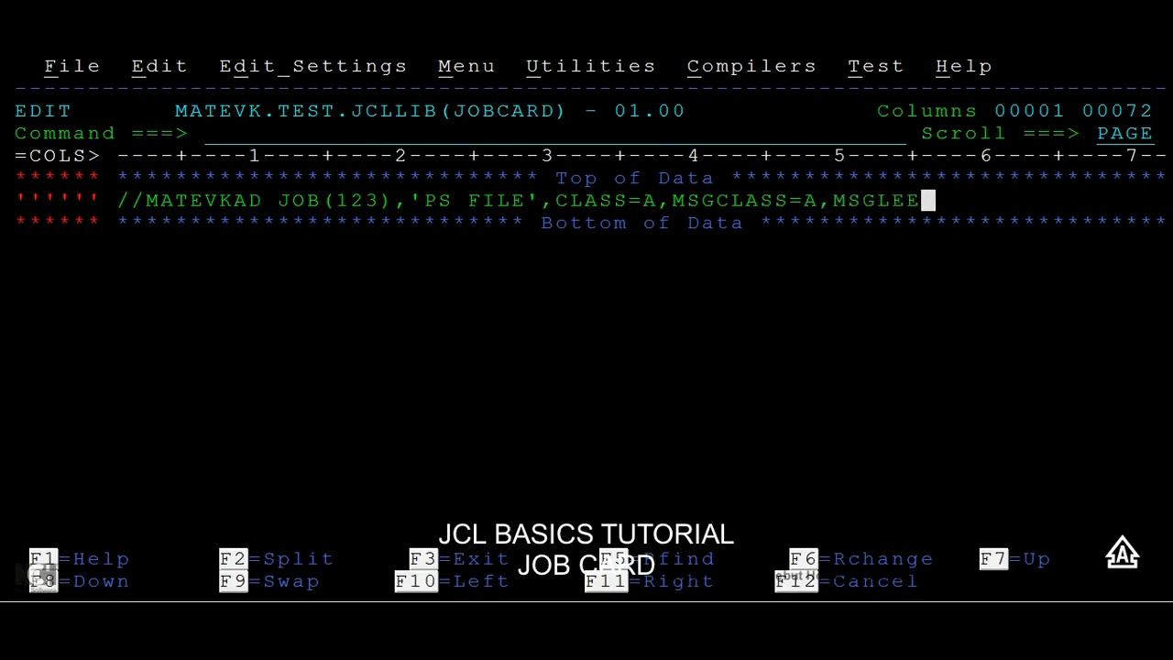
type("VEL=(")
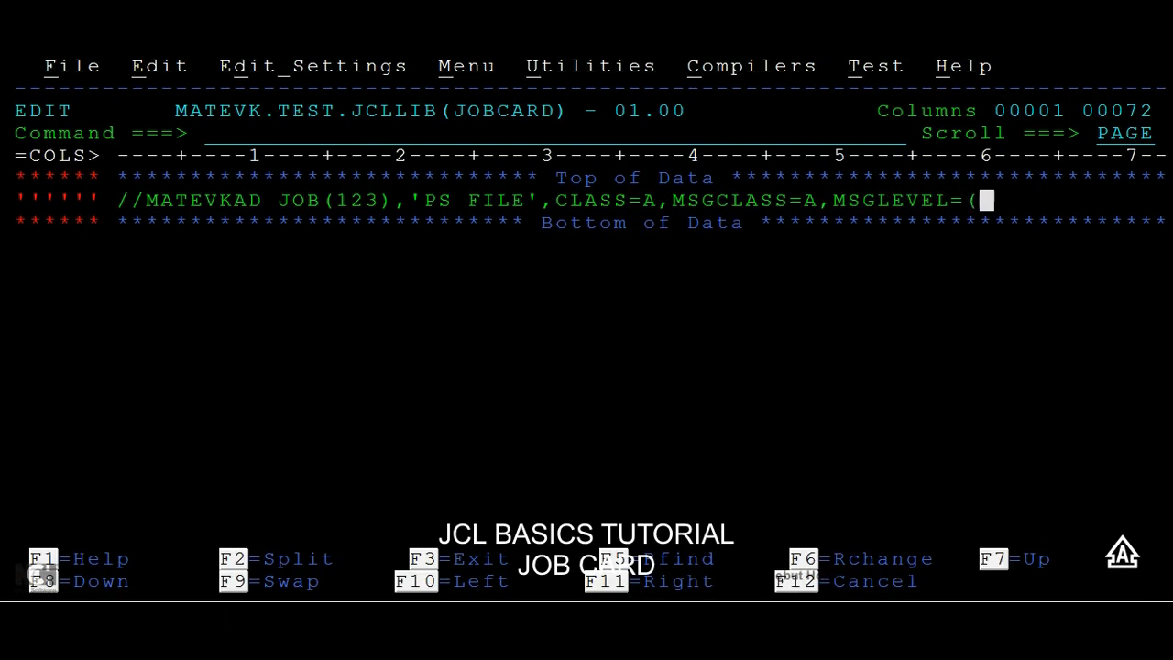
type("1,")
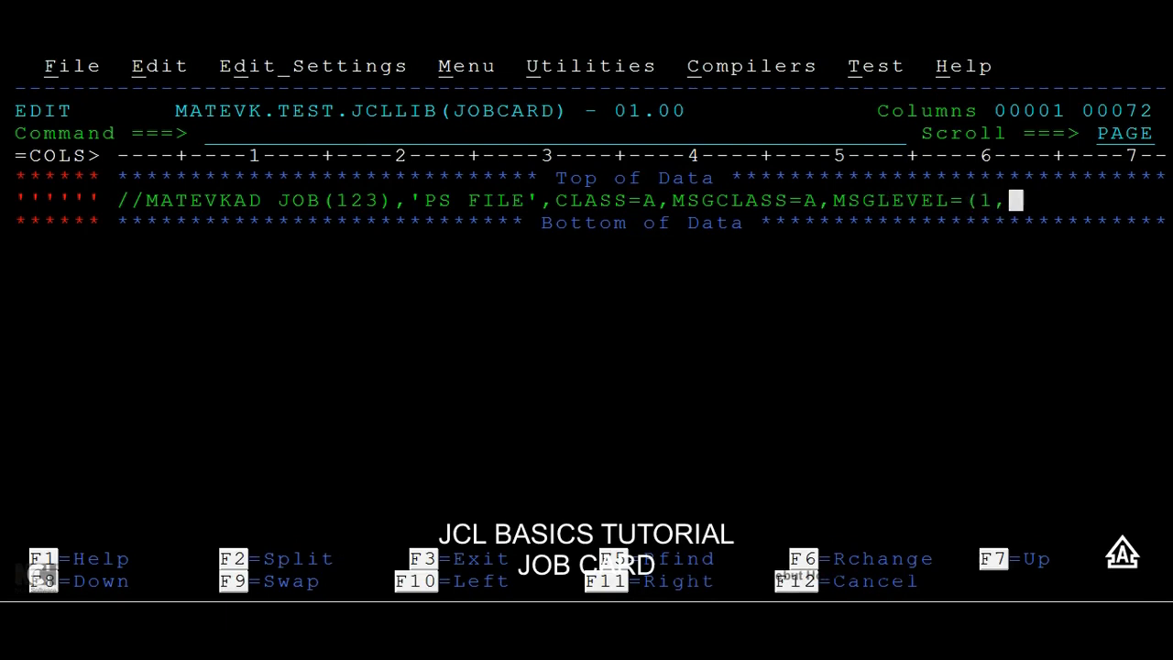
type("1),")
type("//")
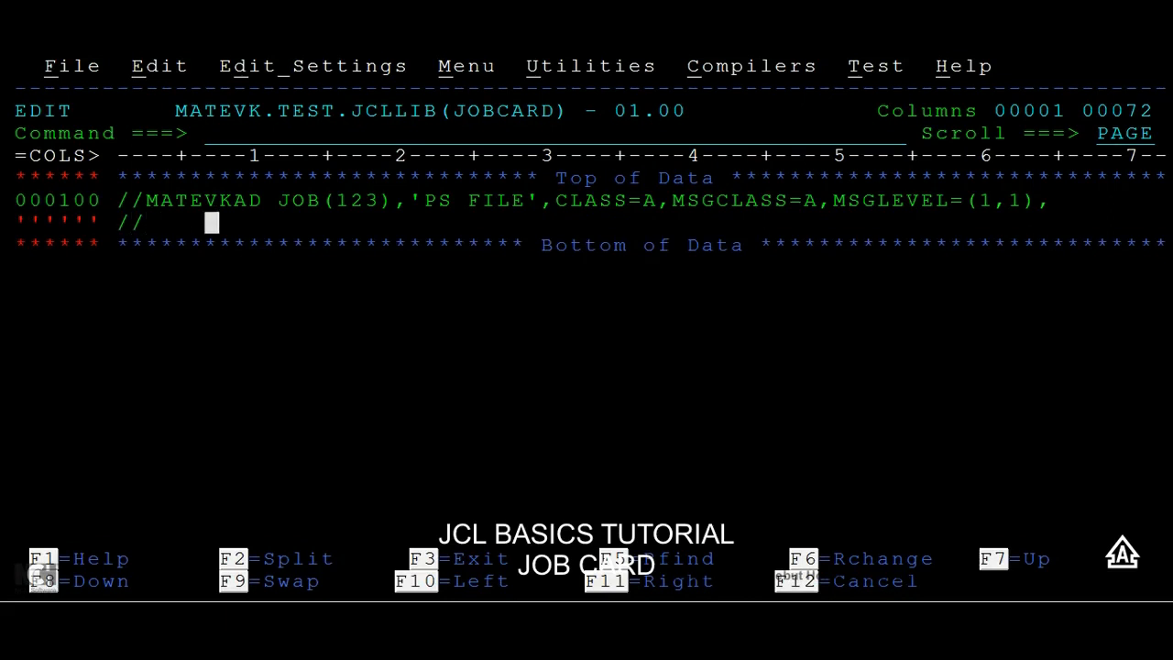
mouse_move(1102, 222)
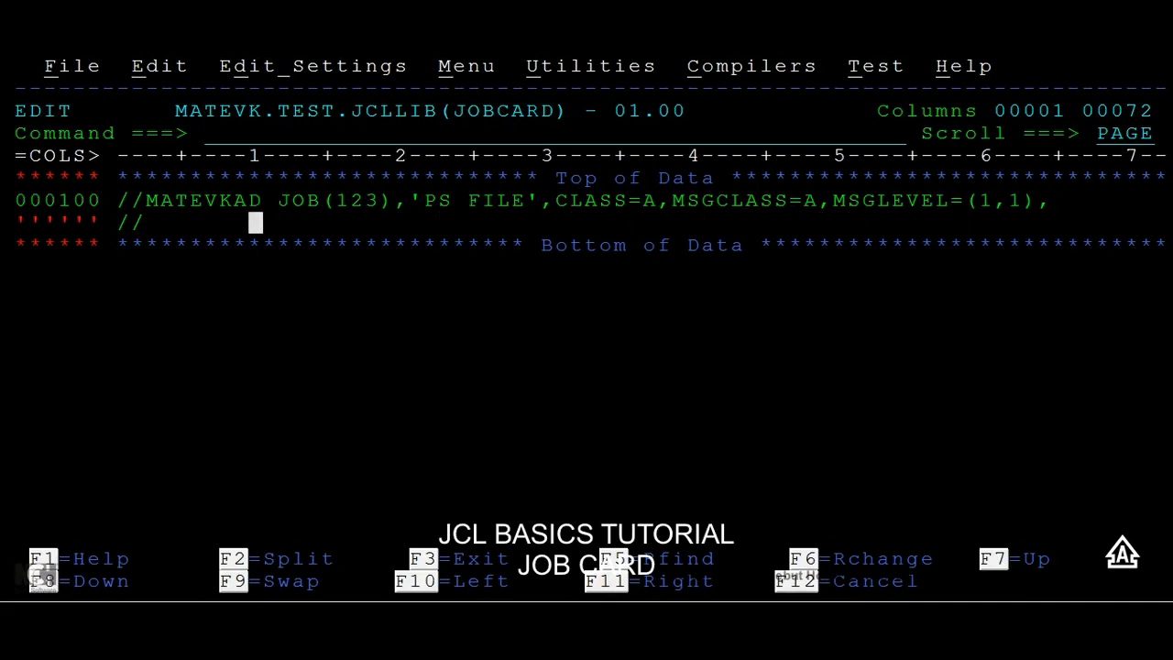
mouse_move(300, 177)
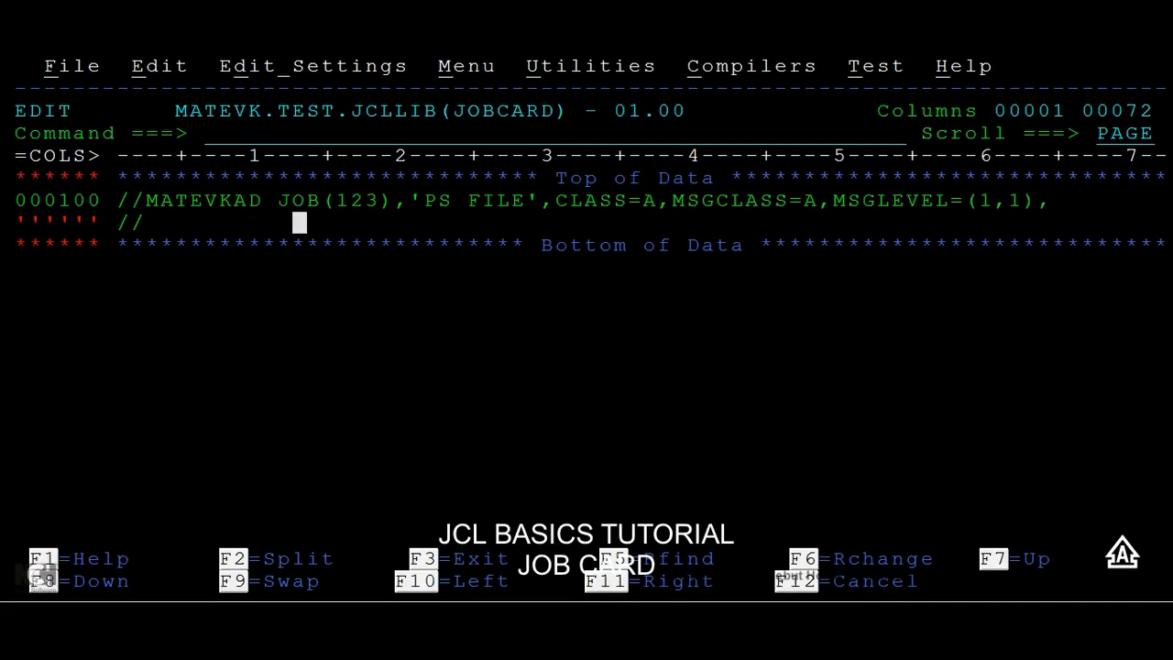
Type NOTIFY=&SYSUID on the second // continuation line.
type("NOTIFY=")
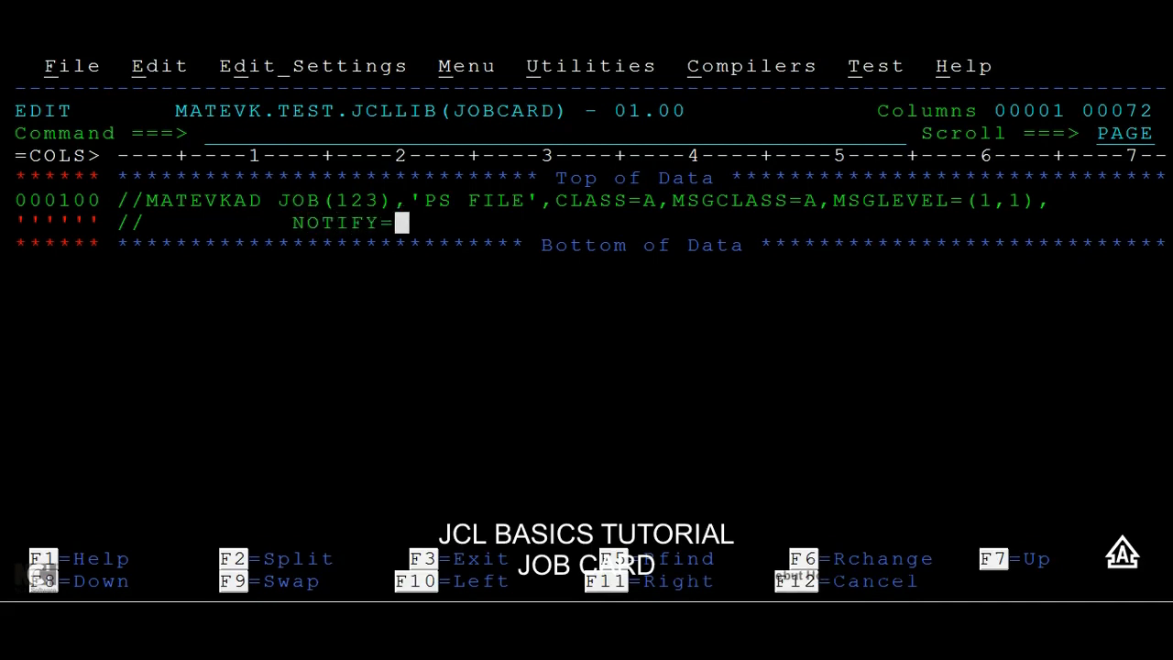
type("&SYSUID")
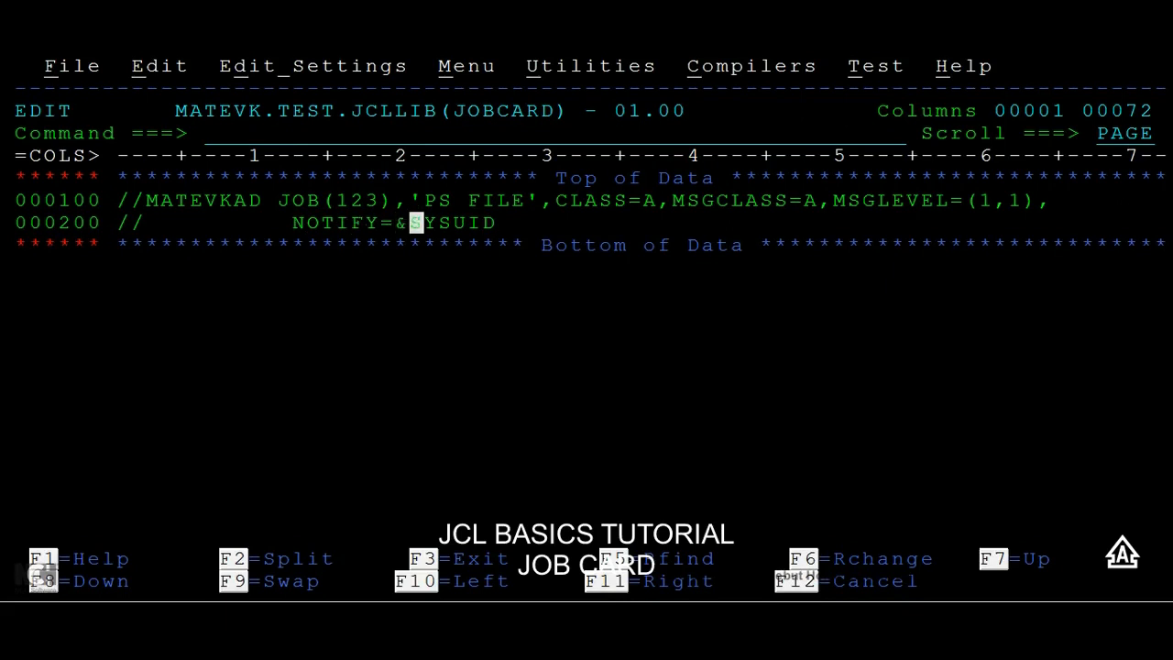
mouse_move(385, 223)
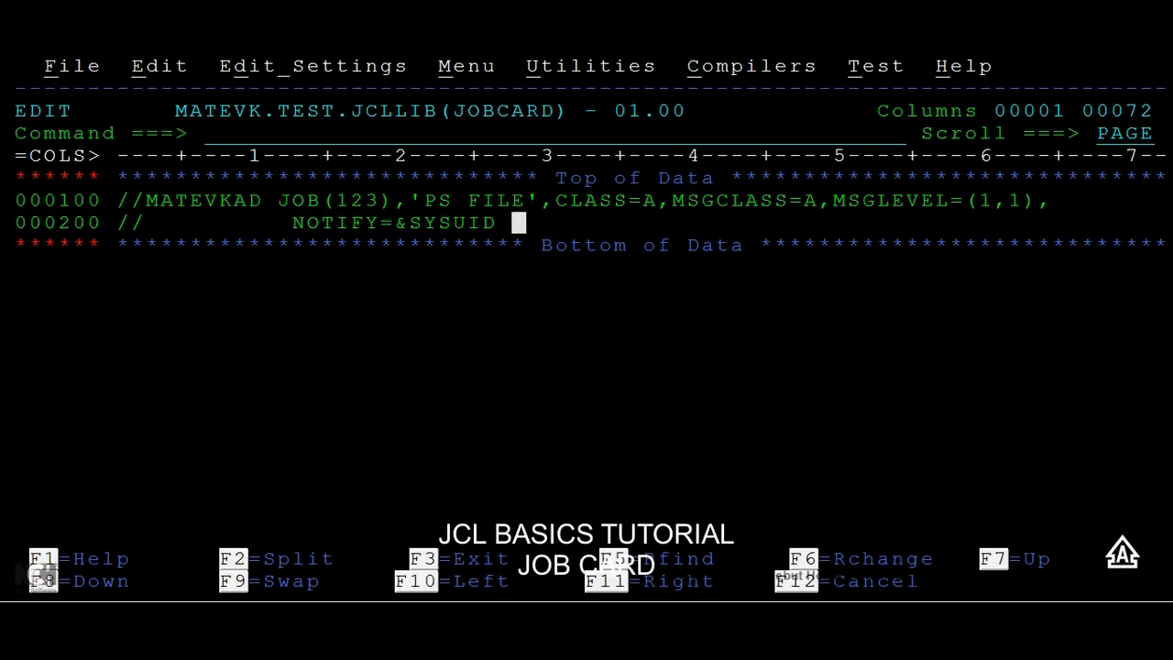
Add ,PRTY=10 after NOTIFY=&SYSUID to complete the continuation line.
type(",PRTY")
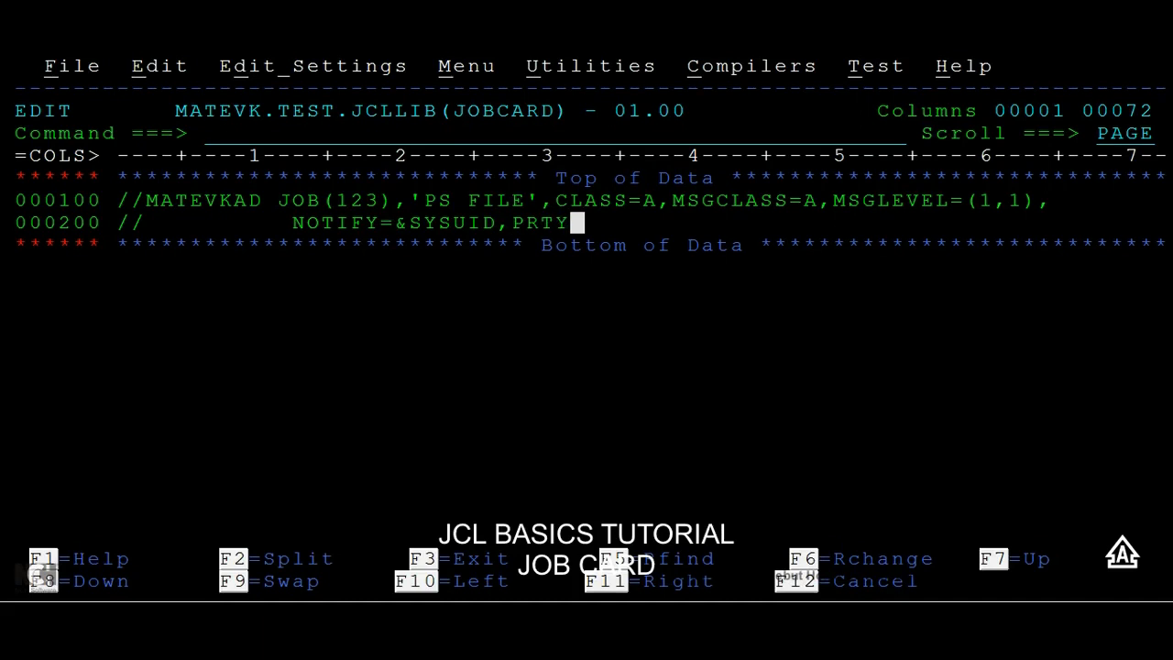
type("=")
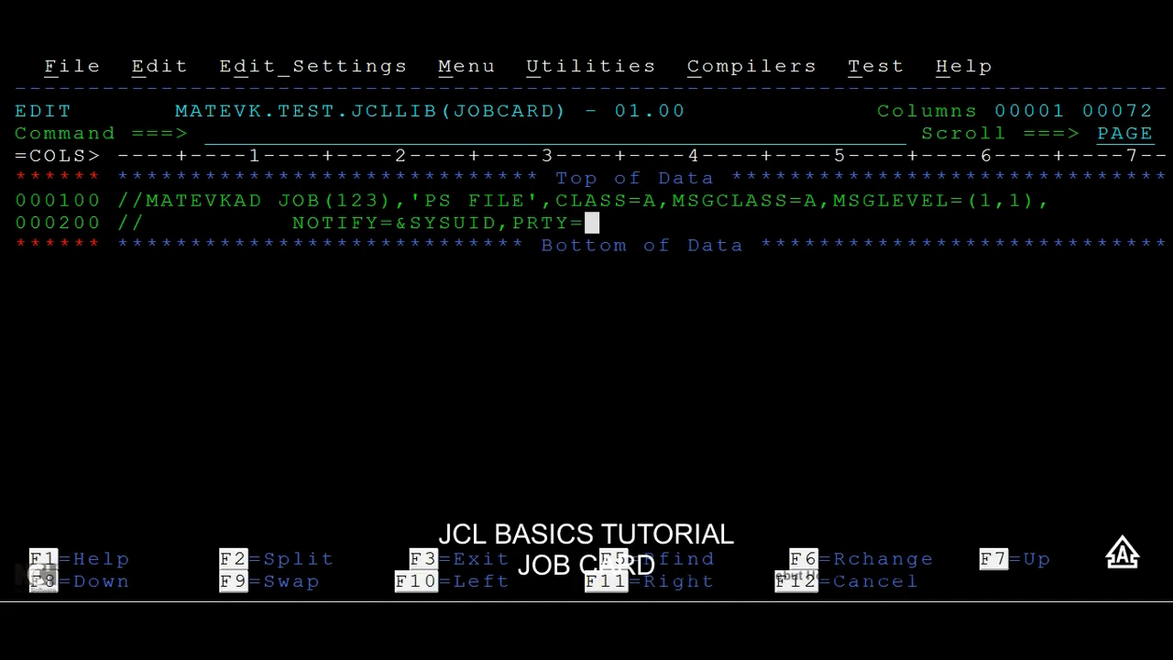
type("10")
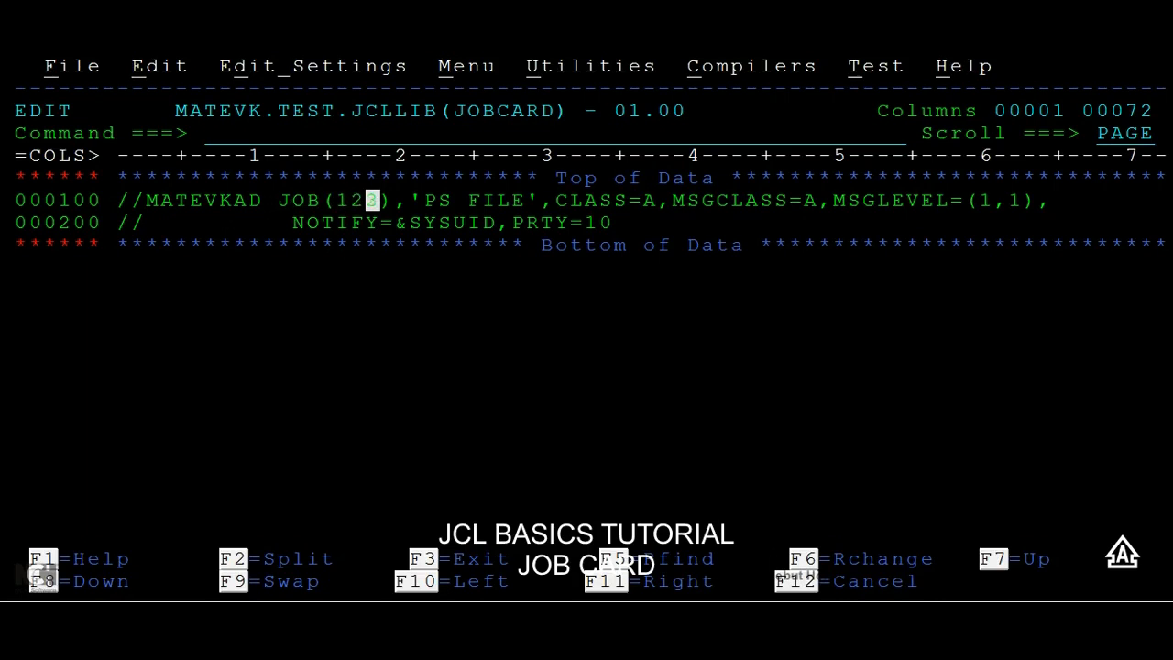
type("3")
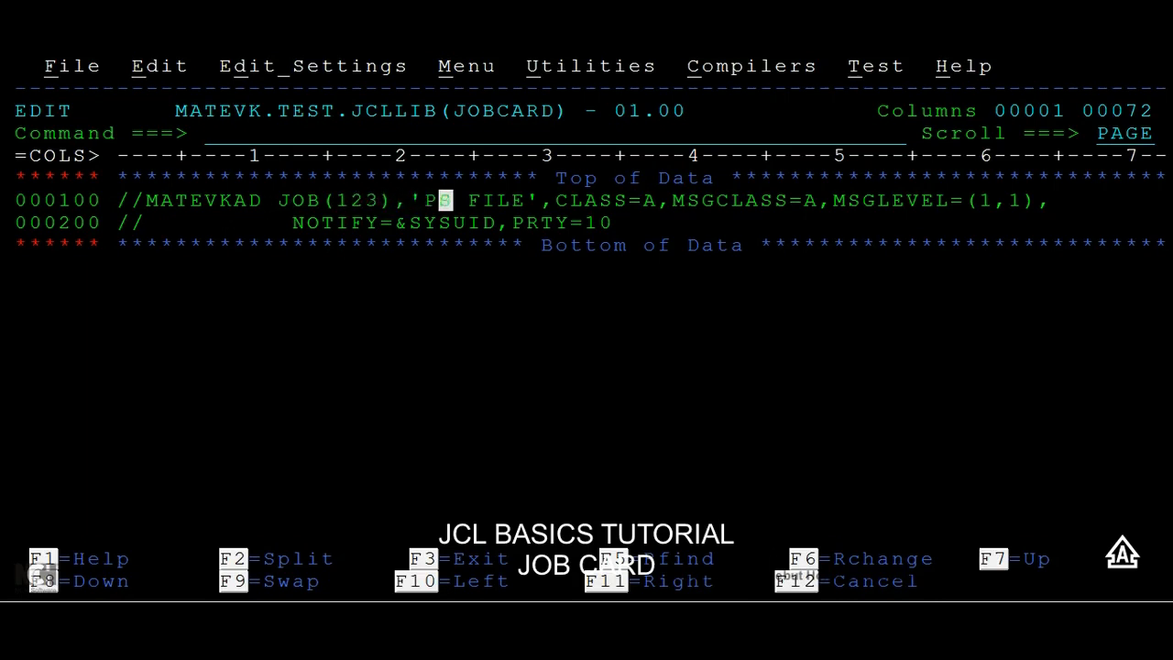